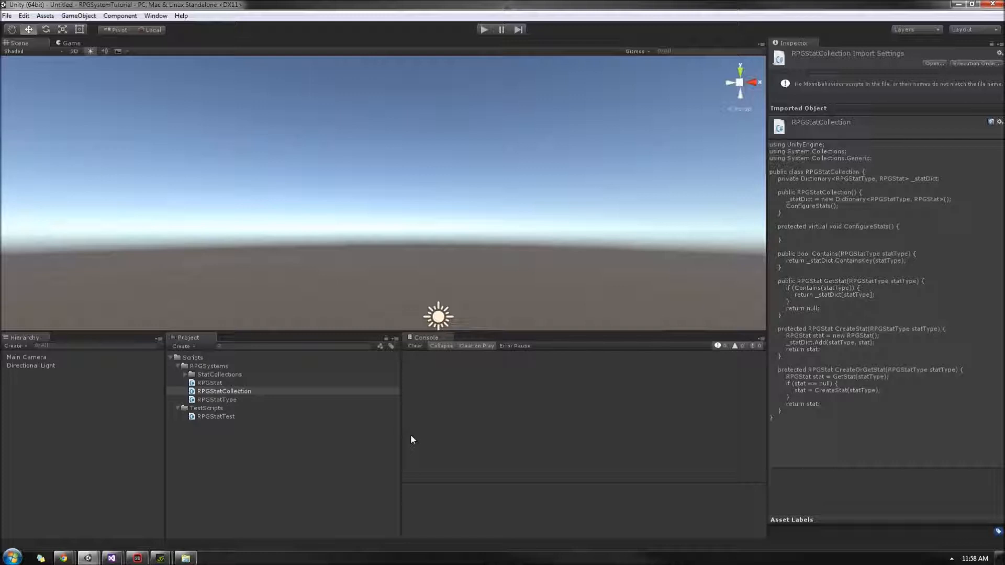
mouse_move(389, 527)
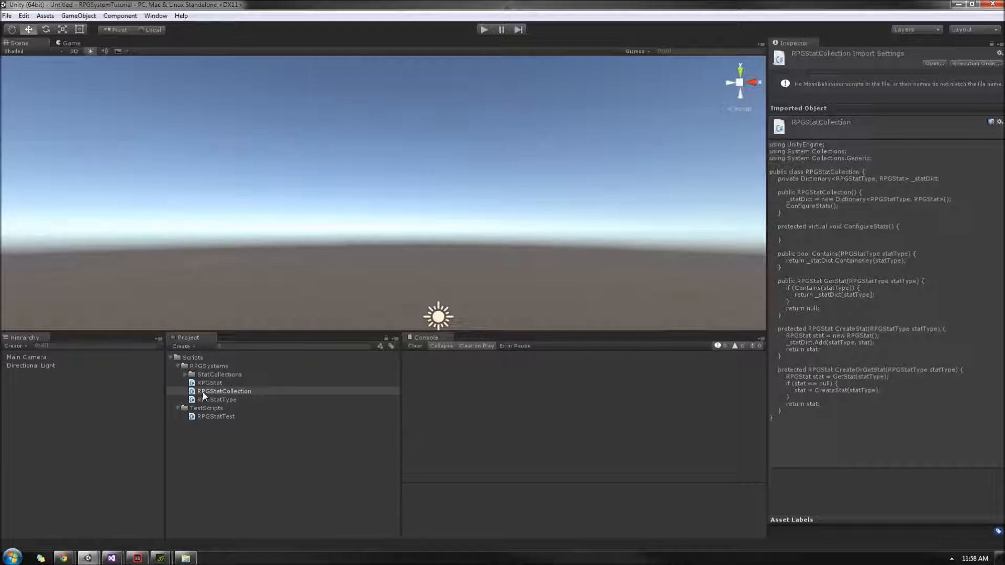
- Open the RPGStat script from the Project panel in Visual Studio
double_click(224, 392)
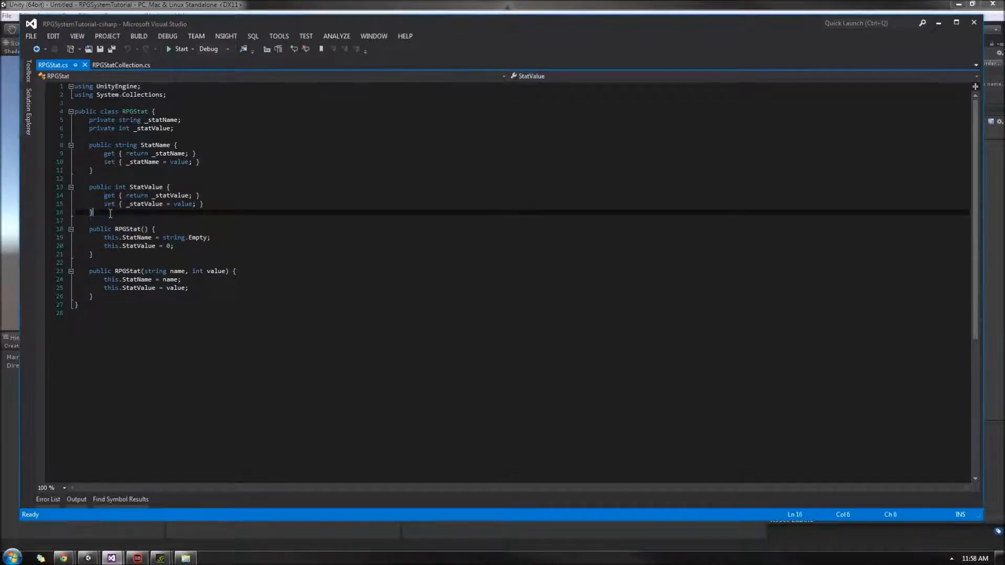
- Start 'public int StatBaseValue {' with 'get { r' below StatValue, then select _statValue
key(Enter)
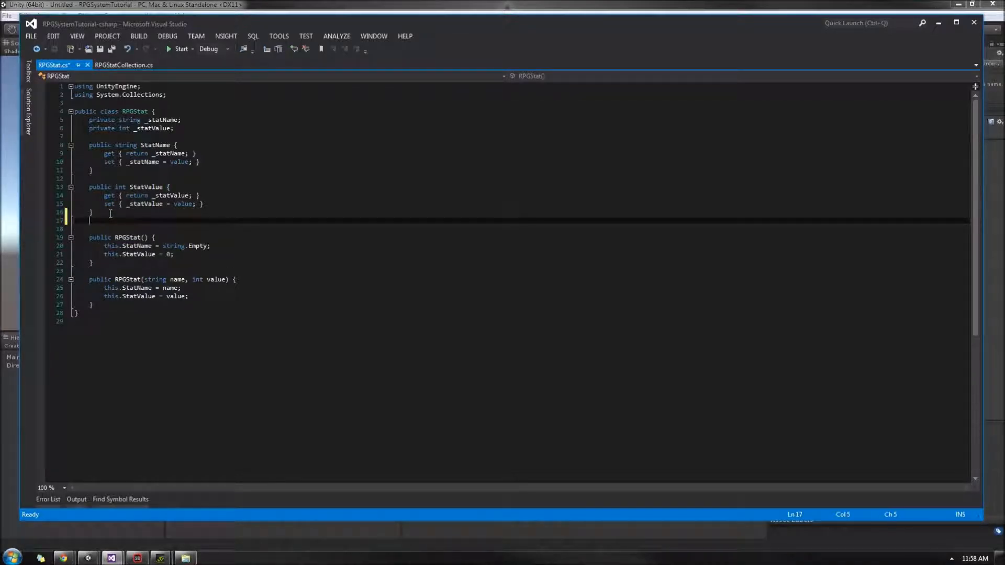
text(public int)
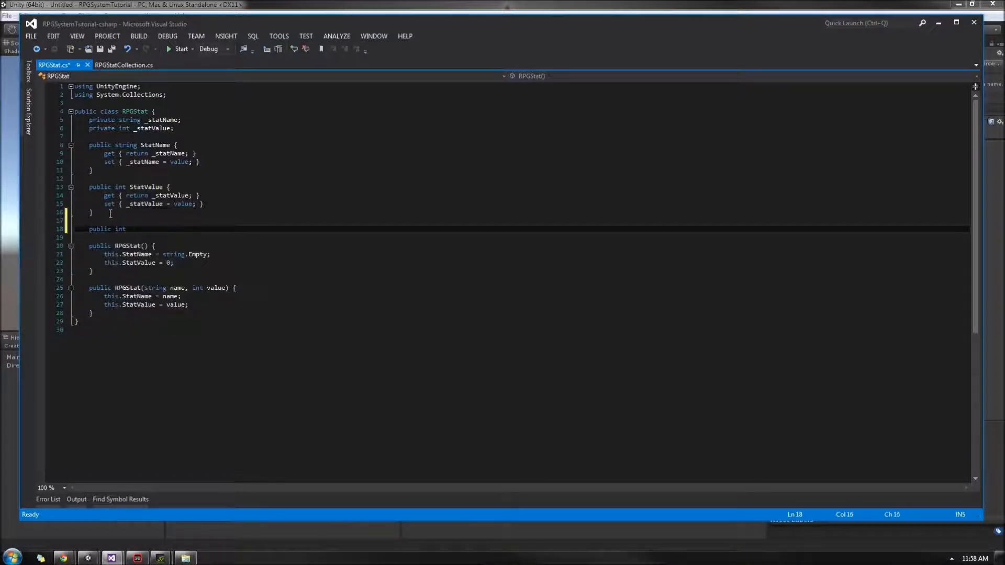
text(StatBs)
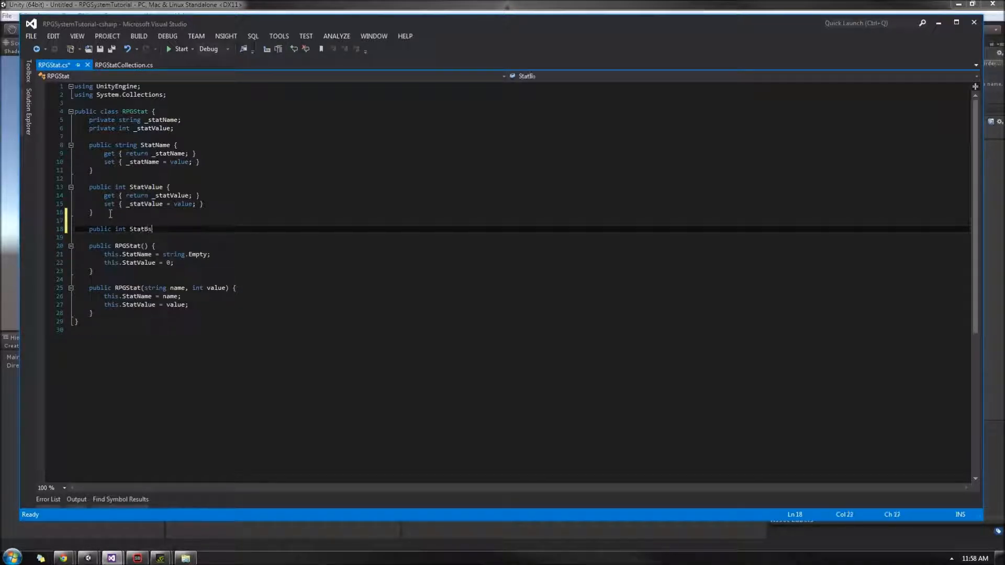
text(aseVal)
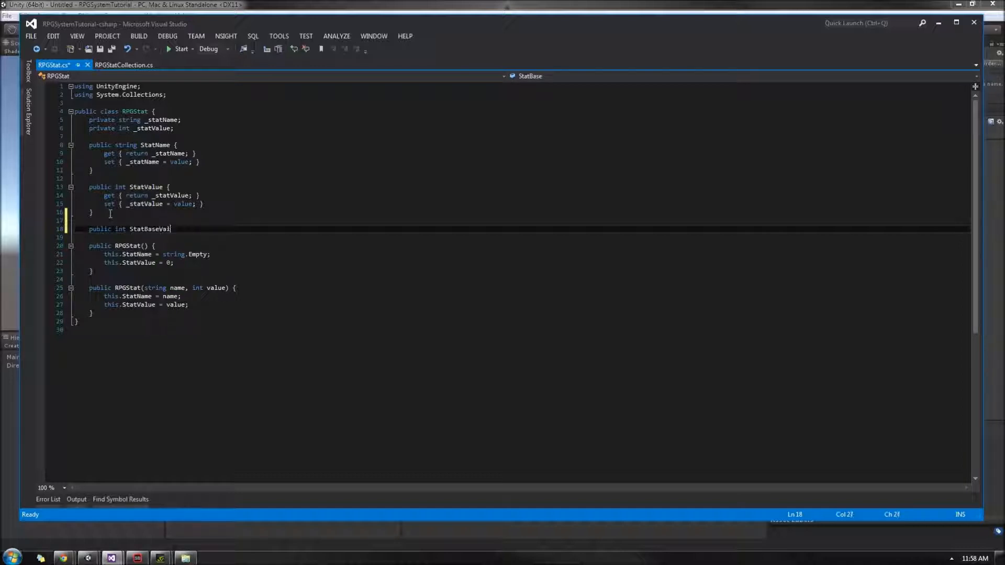
text({)
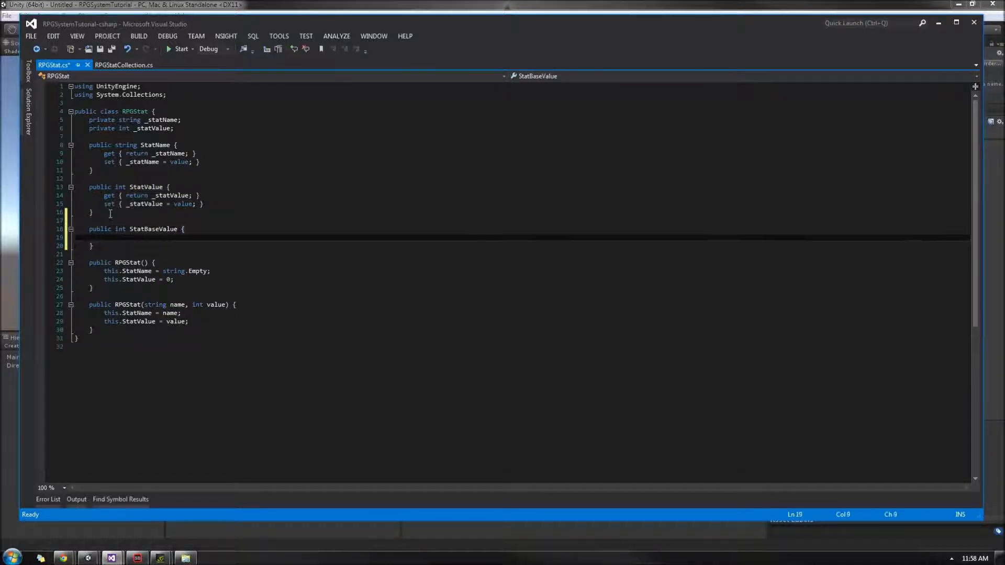
text(get { return)
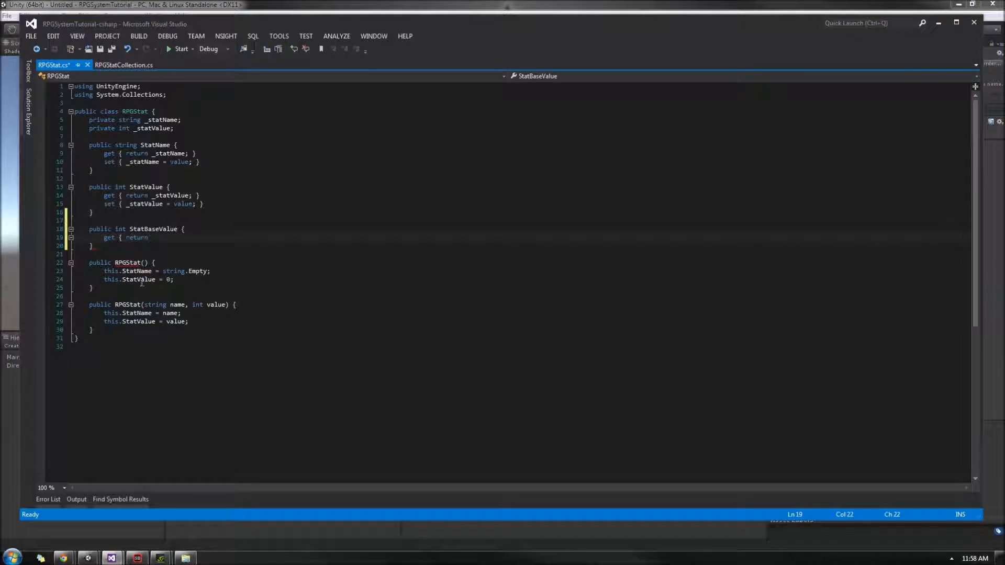
double_click(153, 128)
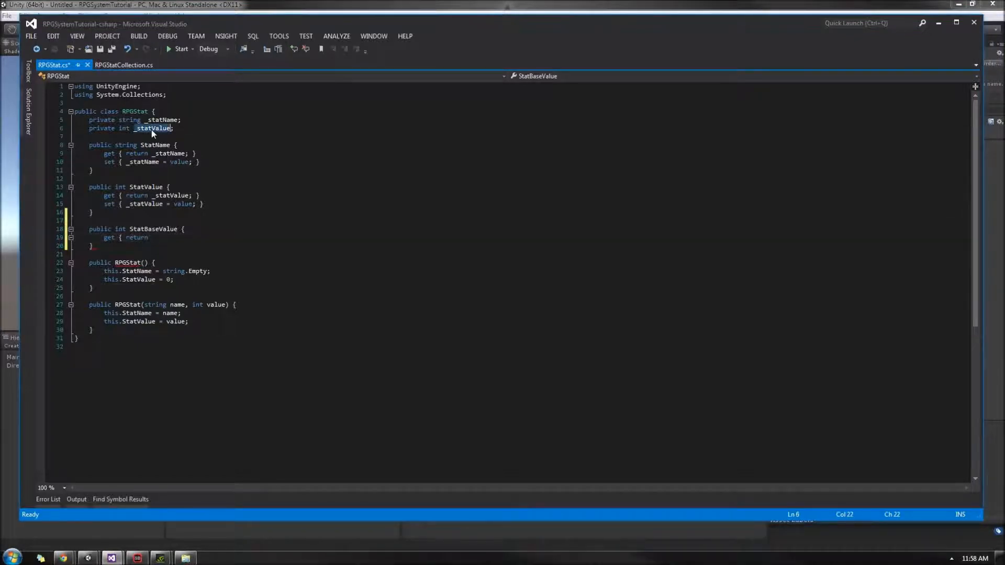
- Refactor-rename the _statValue field to _statBaseValue throughout RPGStat
right_click(153, 127)
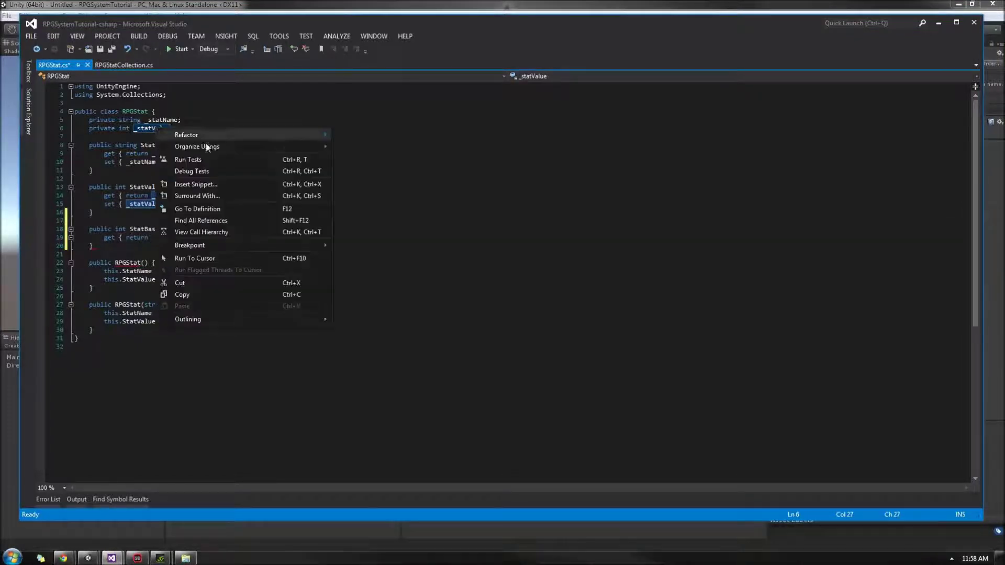
click(186, 134)
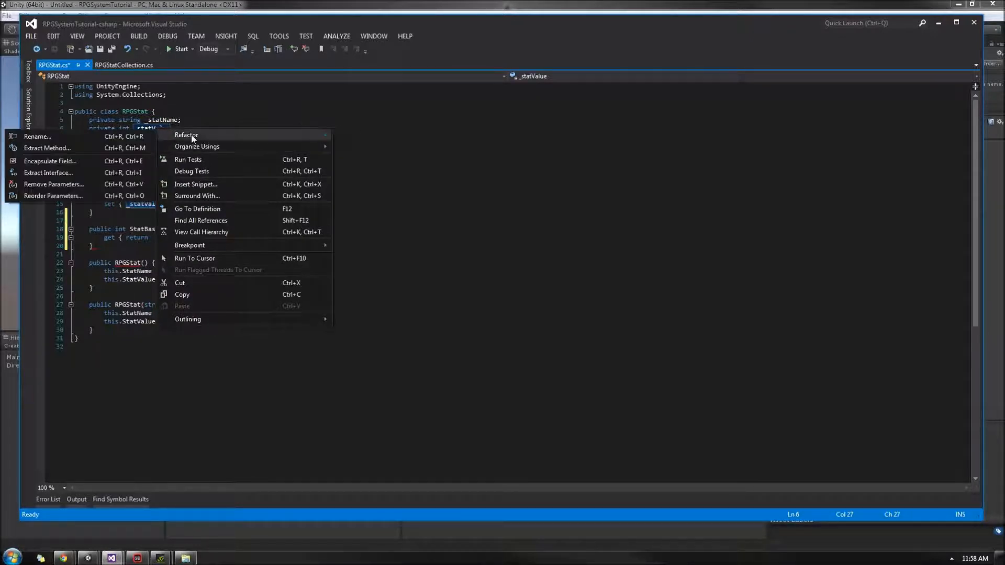
click(37, 136)
text(_statBaseValue)
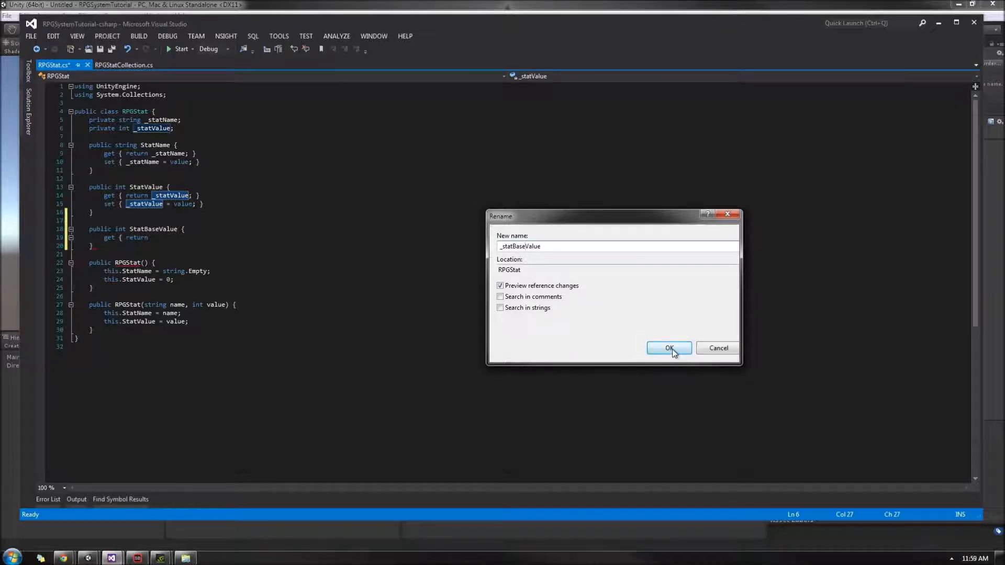
click(669, 349)
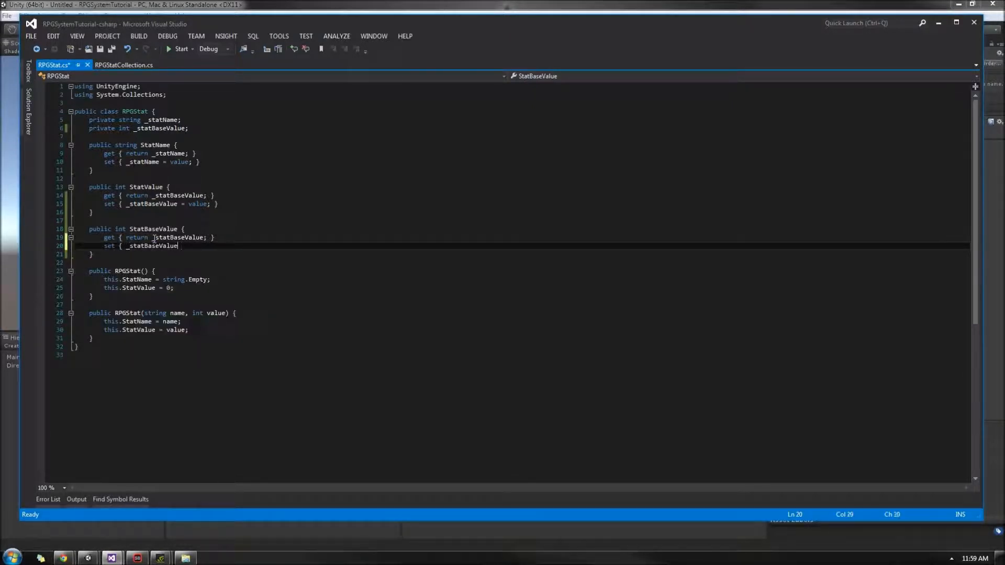
- Finish the setter with '= value; }' and save RPGStat
text(= value; })
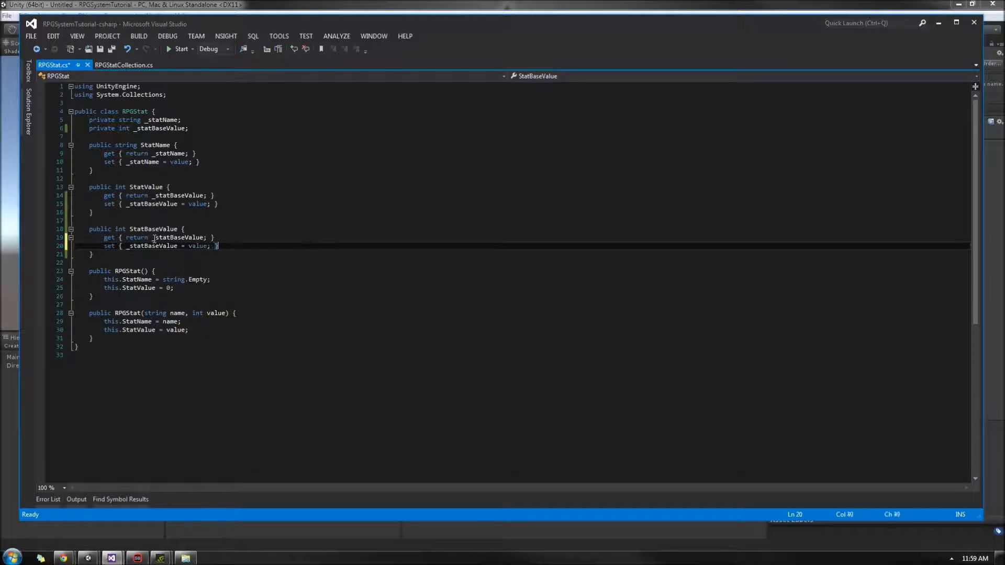
key(Ctrl+S)
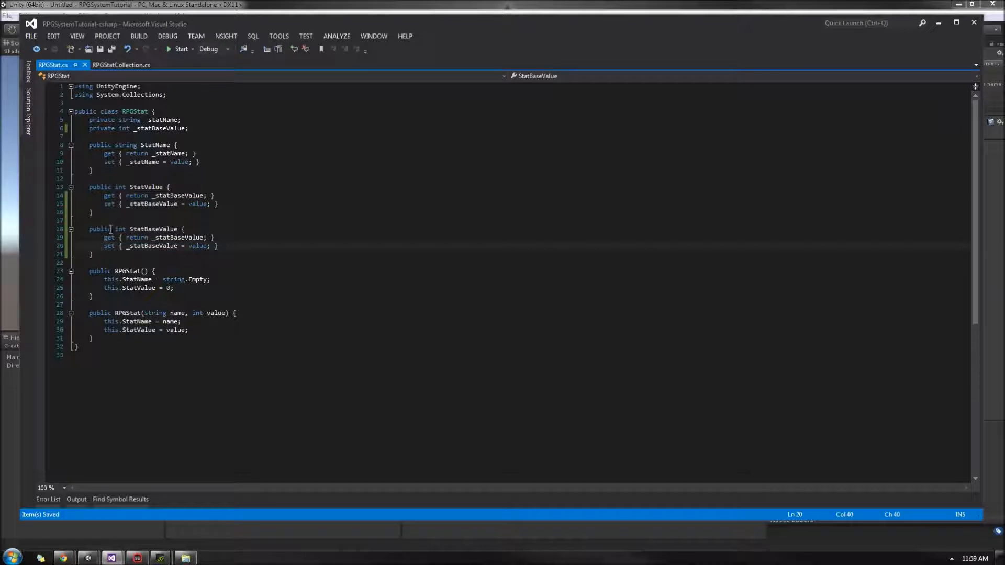
mouse_move(119, 187)
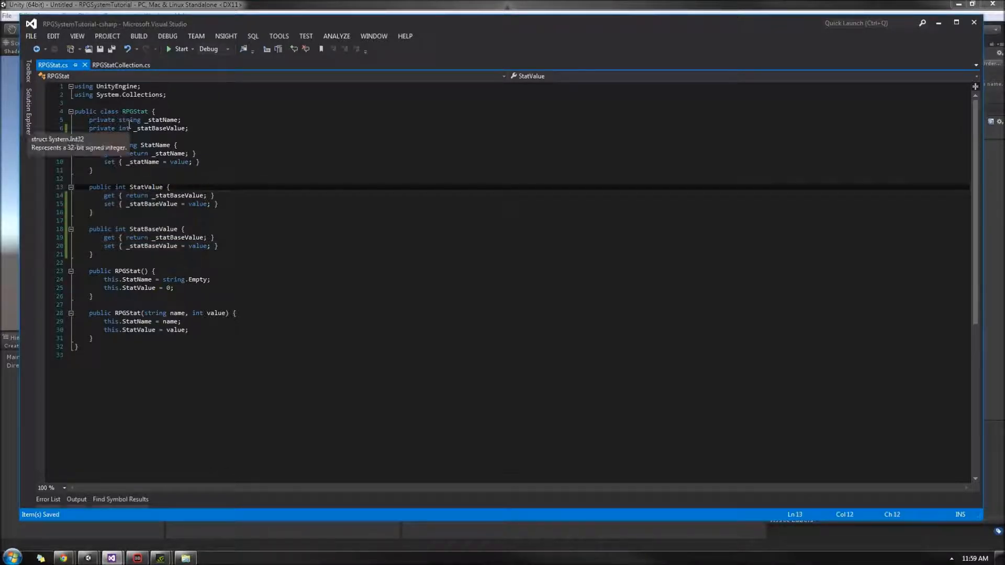
mouse_move(249, 253)
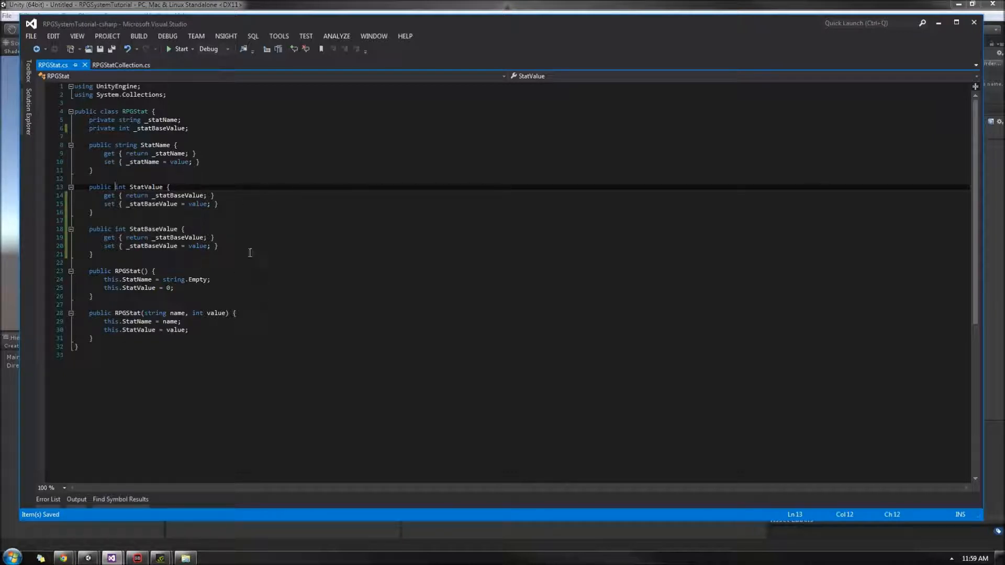
mouse_move(232, 224)
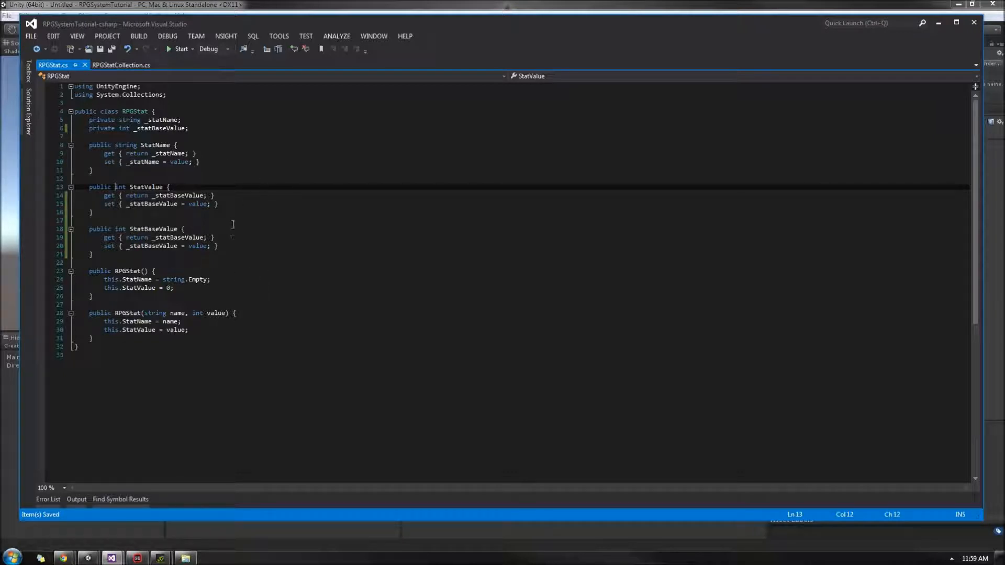
mouse_move(272, 239)
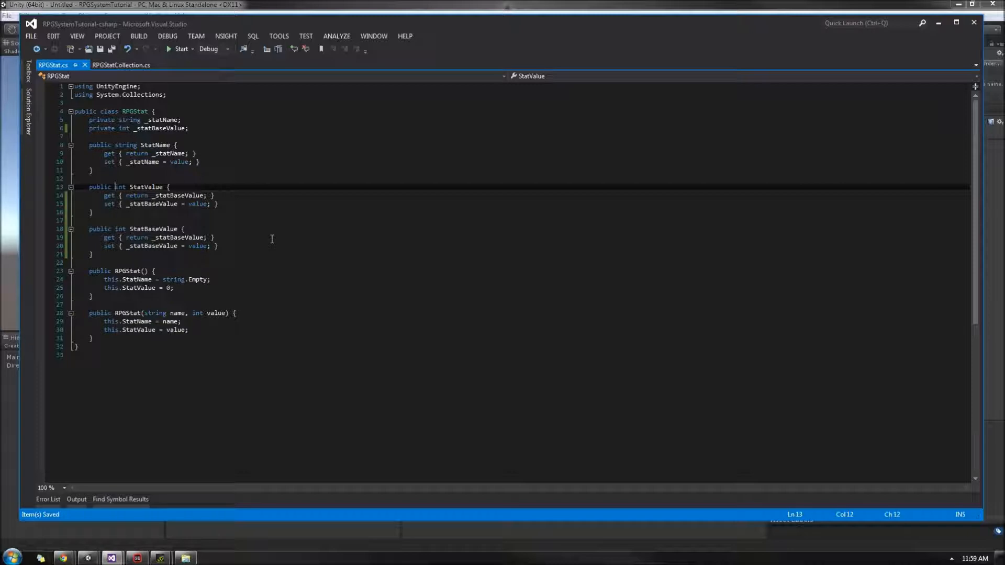
mouse_move(236, 233)
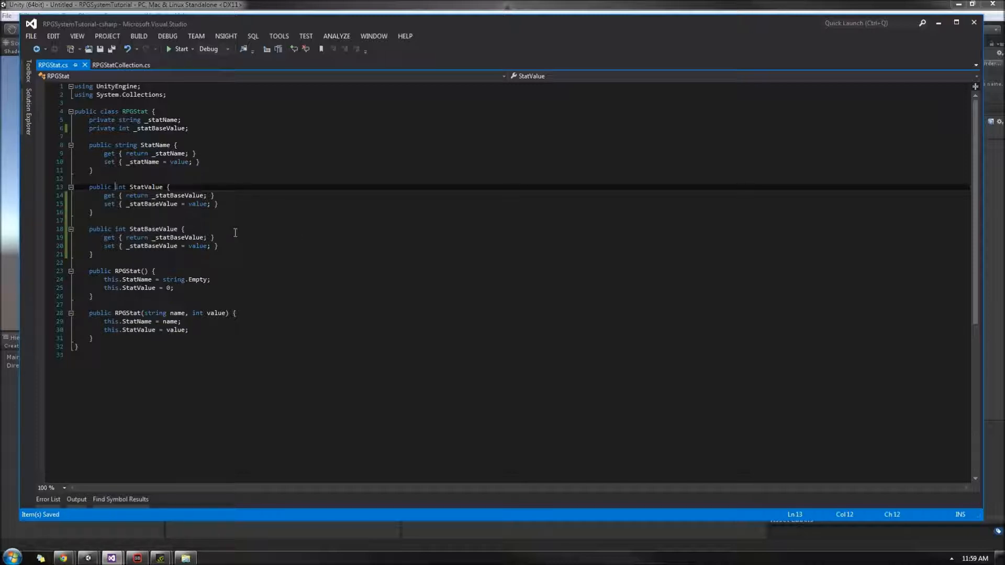
- Mark StatValue as virtual, correcting a 'virtal' typo along the way
text(virtal)
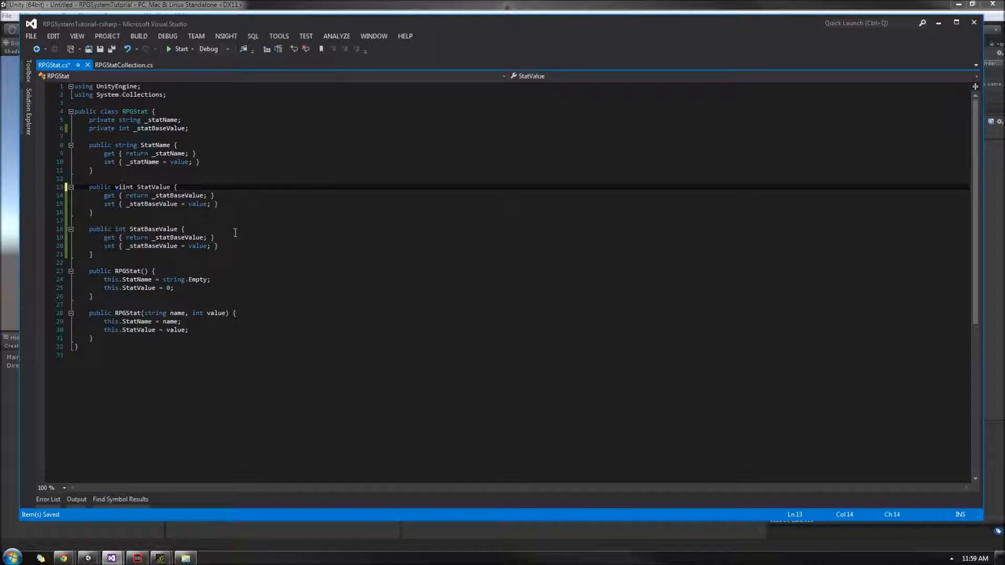
text(i)
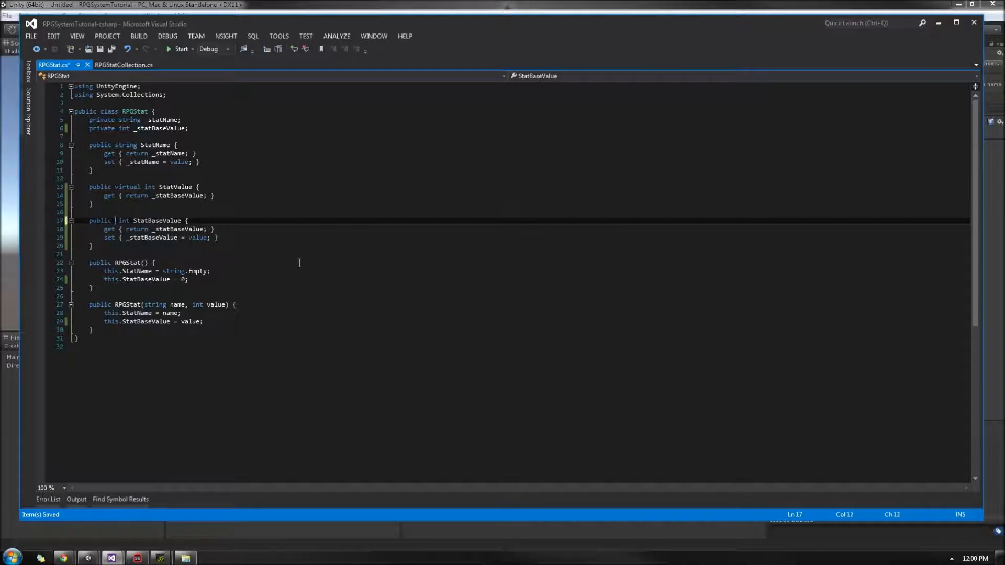
text(virtual)
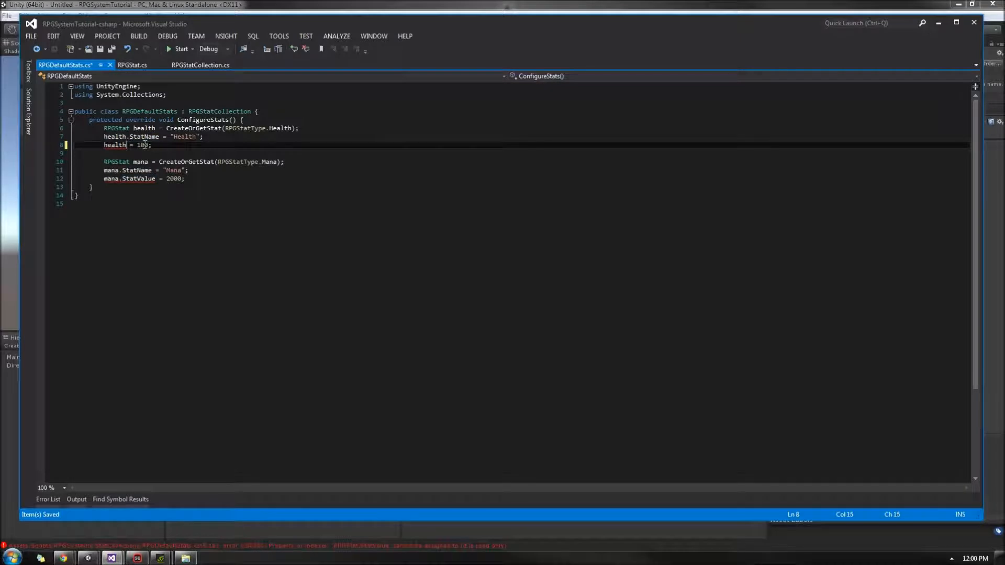
- Change the health assignment in RPGDefaultStats to use StatBaseValue
text(StatBaseValue {)
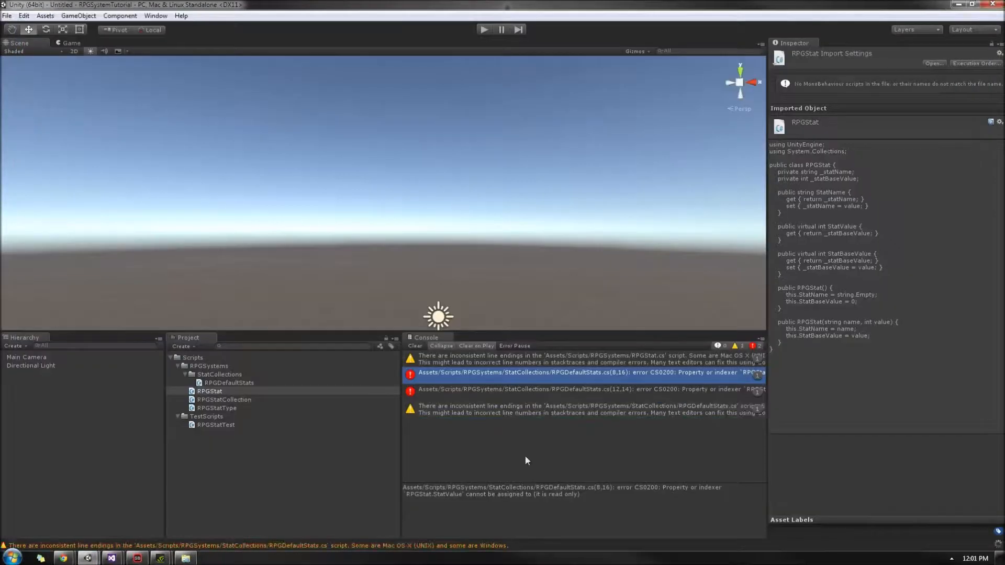
- Clear the console messages and select RPGStatCollection to preview its code
click(415, 346)
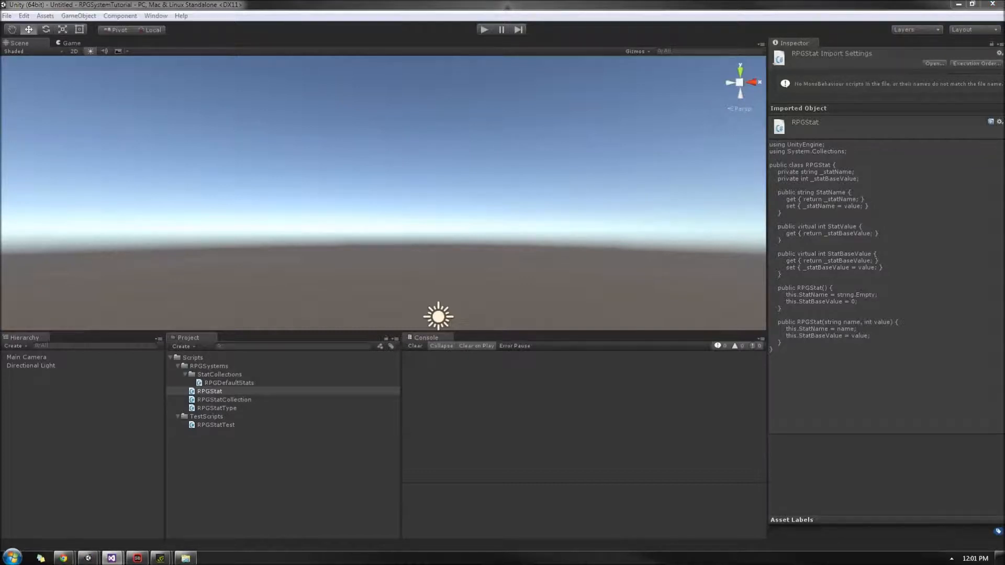
click(224, 400)
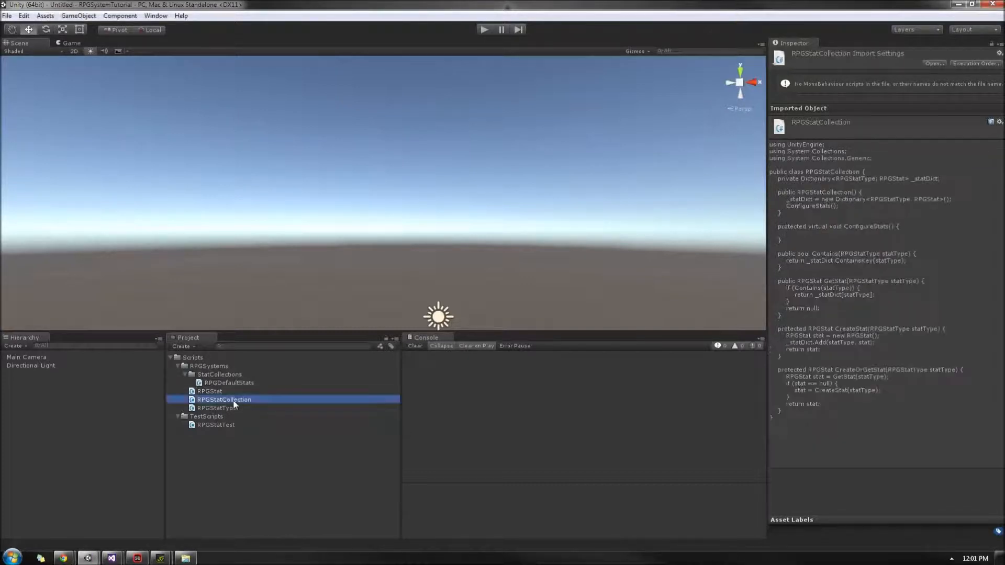
- Open RPGStatCollection in Visual Studio and scroll to its GetStat and CreateStat methods
double_click(224, 400)
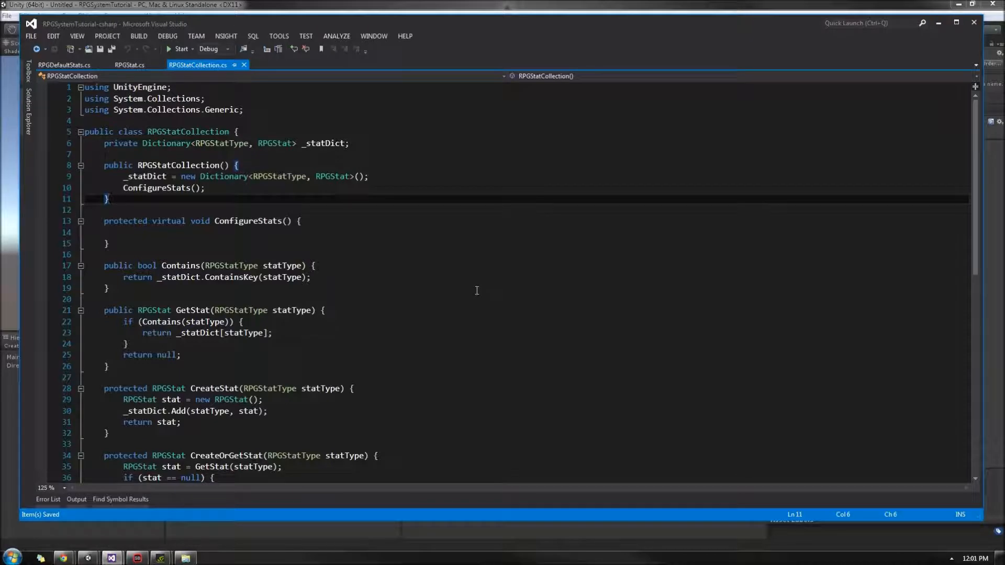
mouse_move(478, 291)
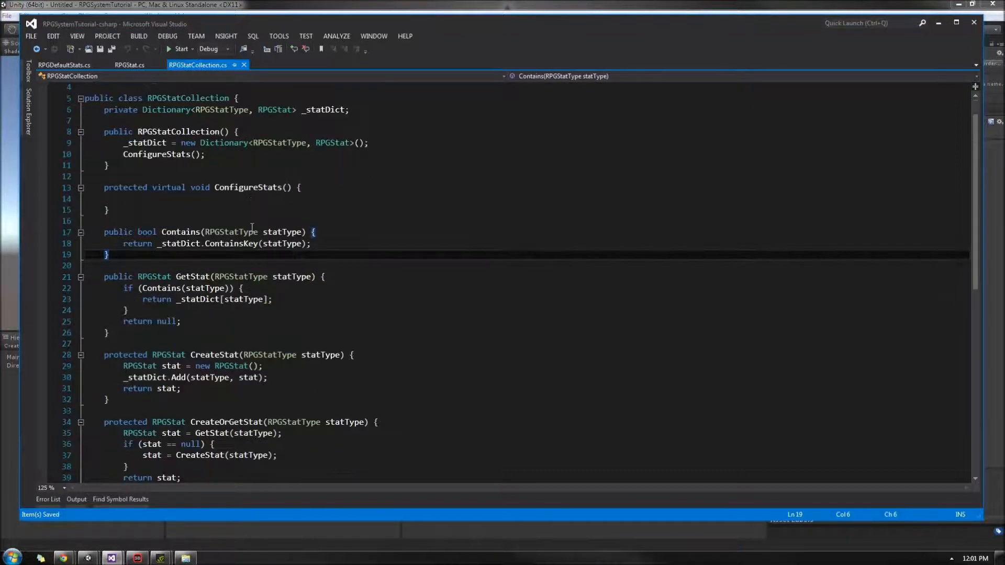
scroll(down, 3)
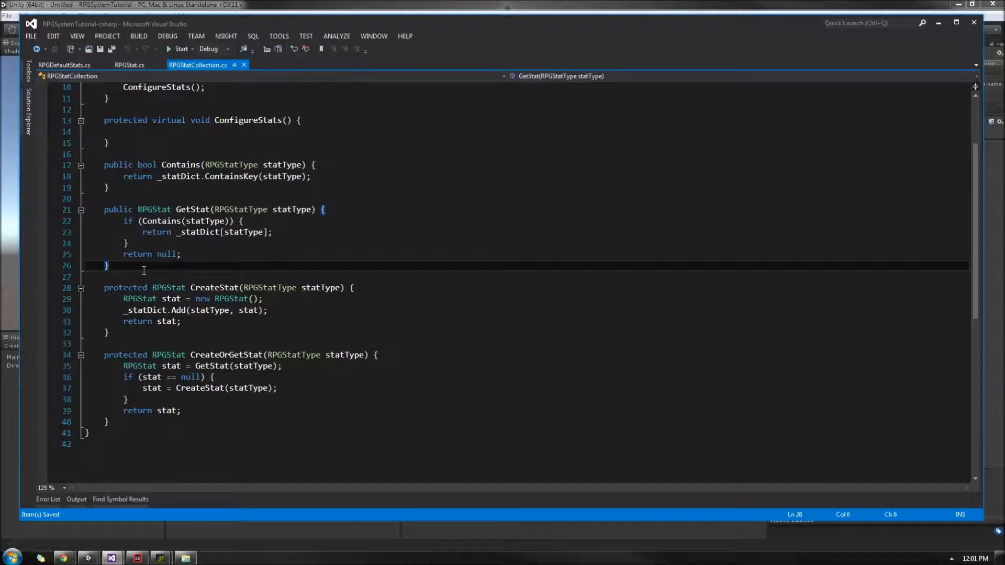
- Declare 'public T GetStat<T>(RPGStatType type) where T : RPGStat'
text(public)
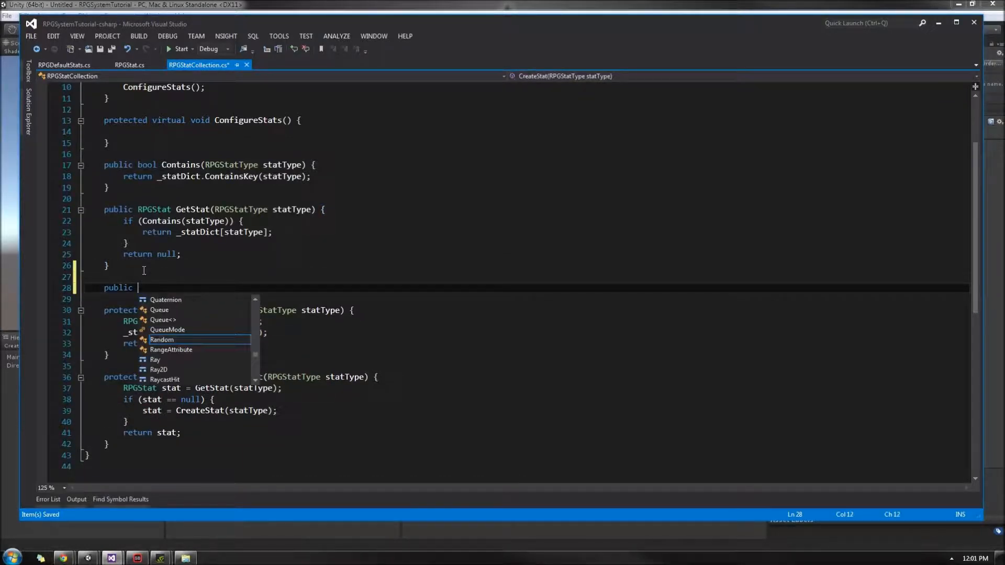
text(T)
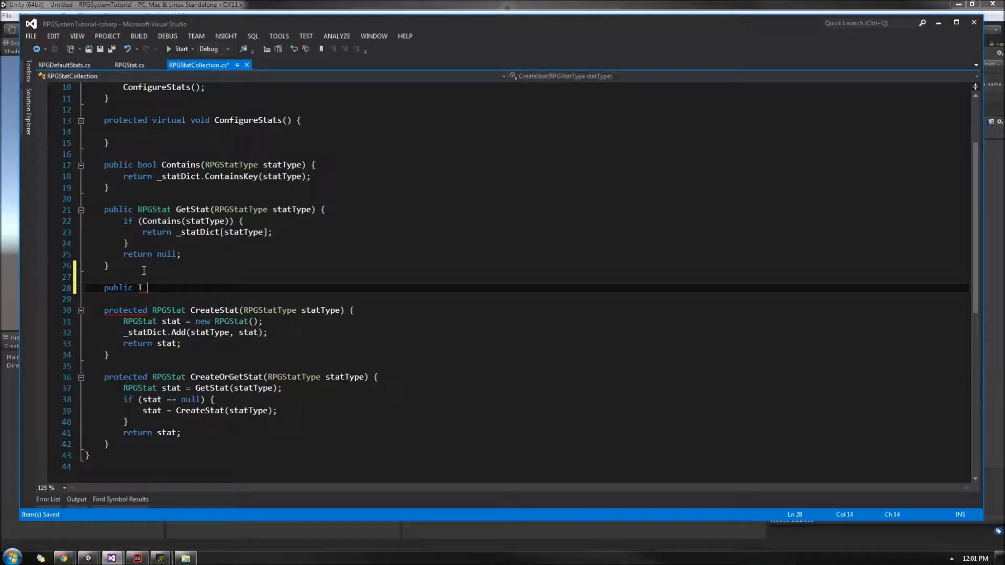
text(GetStat<T)
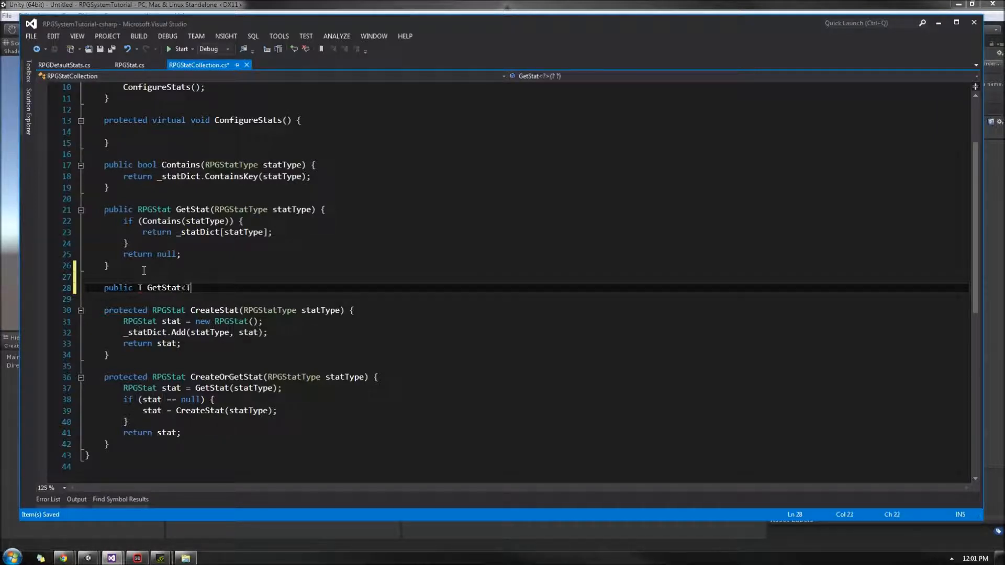
text(>)
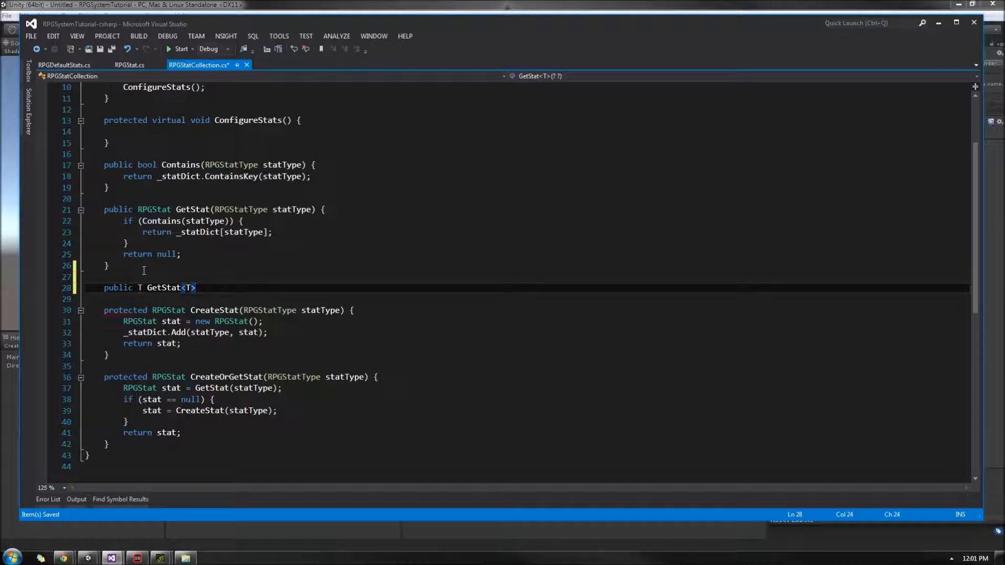
text(()
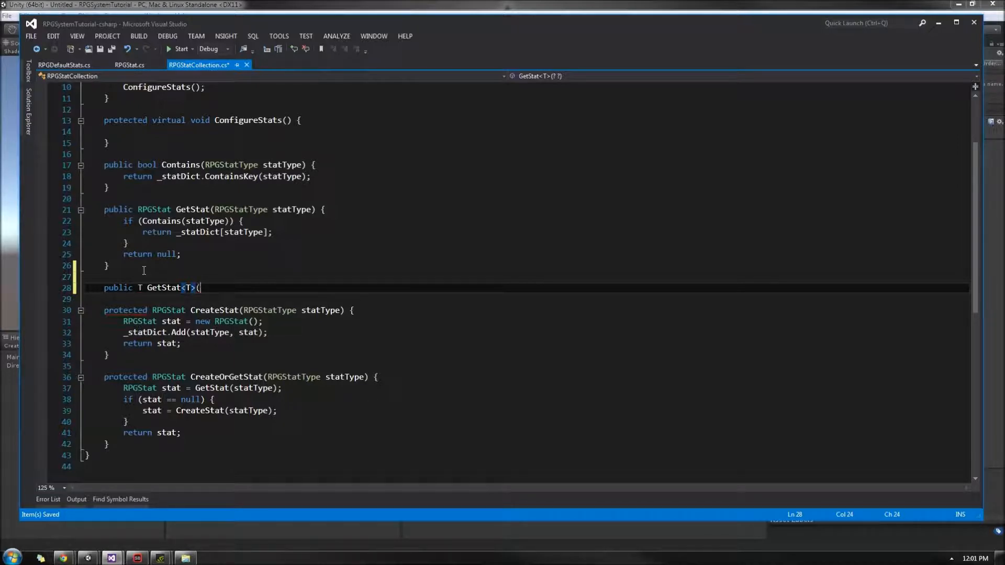
text(RPGStatType type)
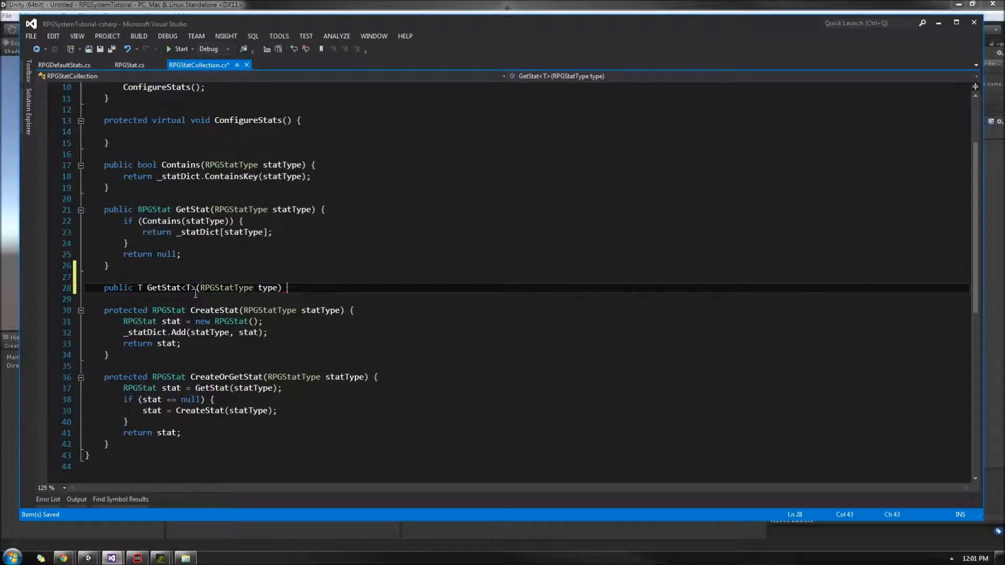
text(where T :)
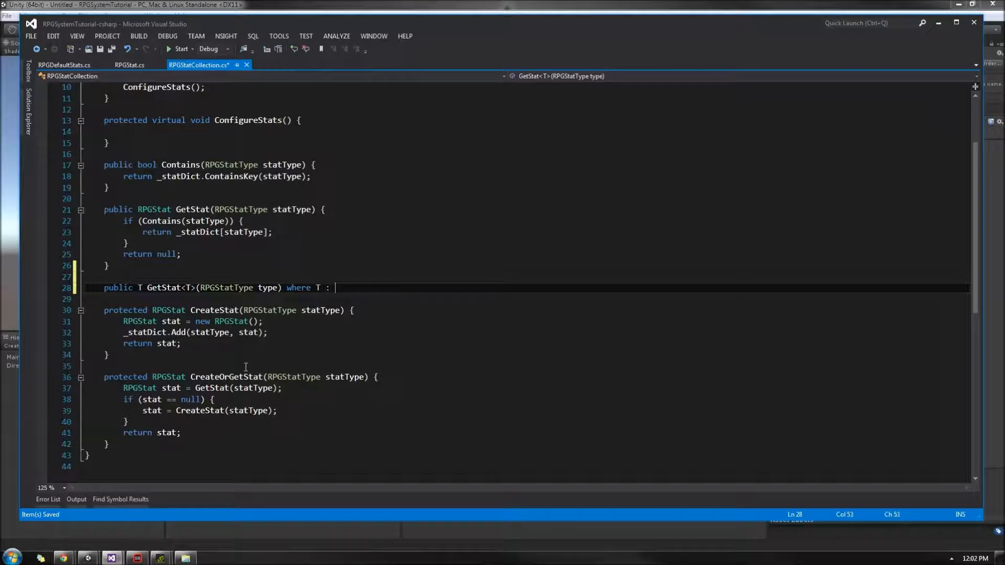
text(RPGStat {)
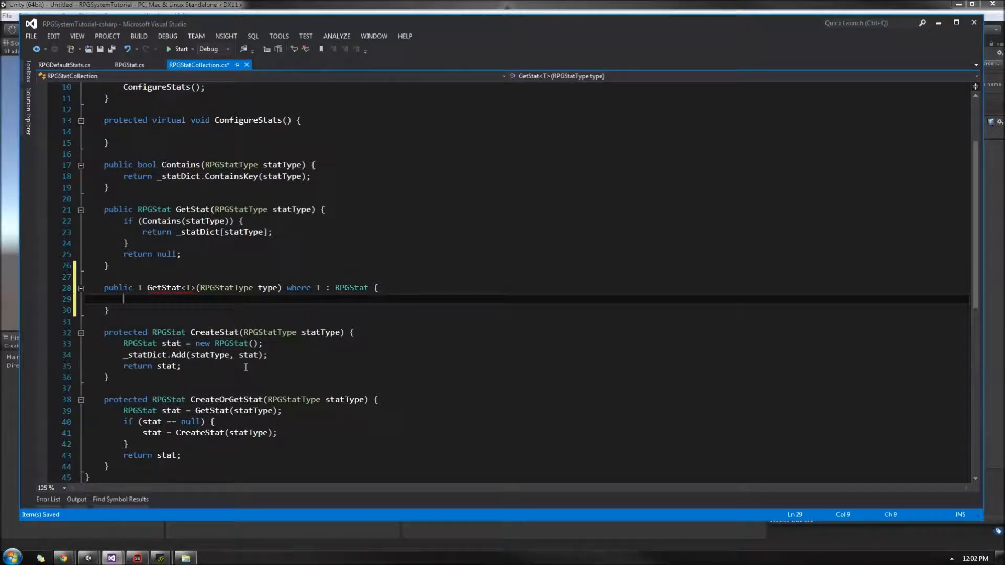
- Give GetStat<T> the body 'return GetStat(type) as T;'
text(return)
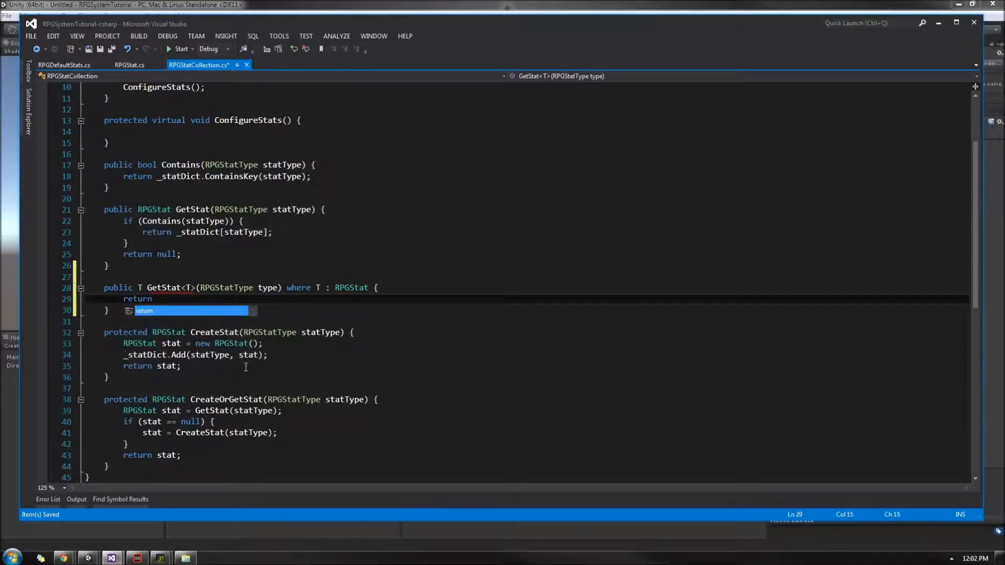
text(Get)
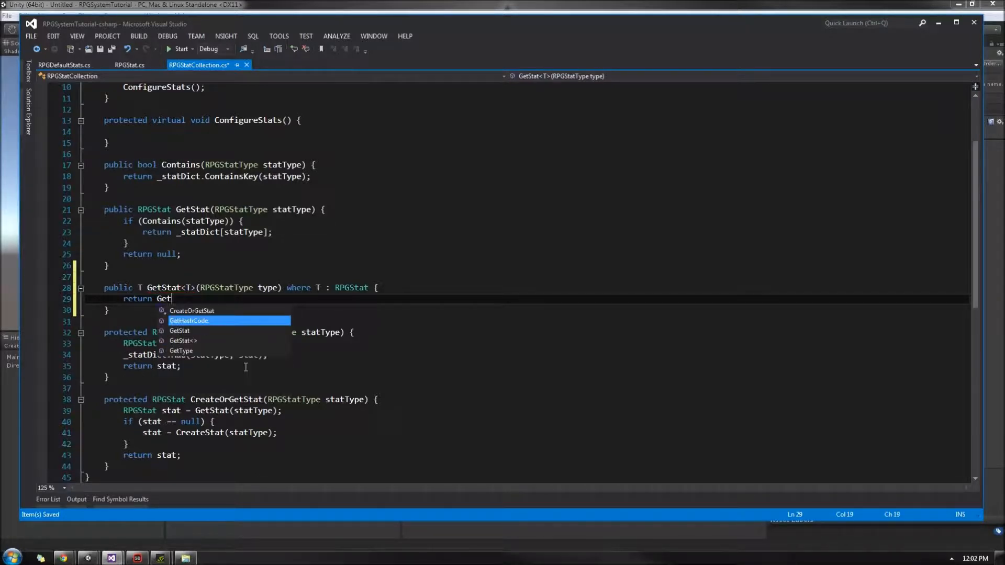
text(Stat(t)
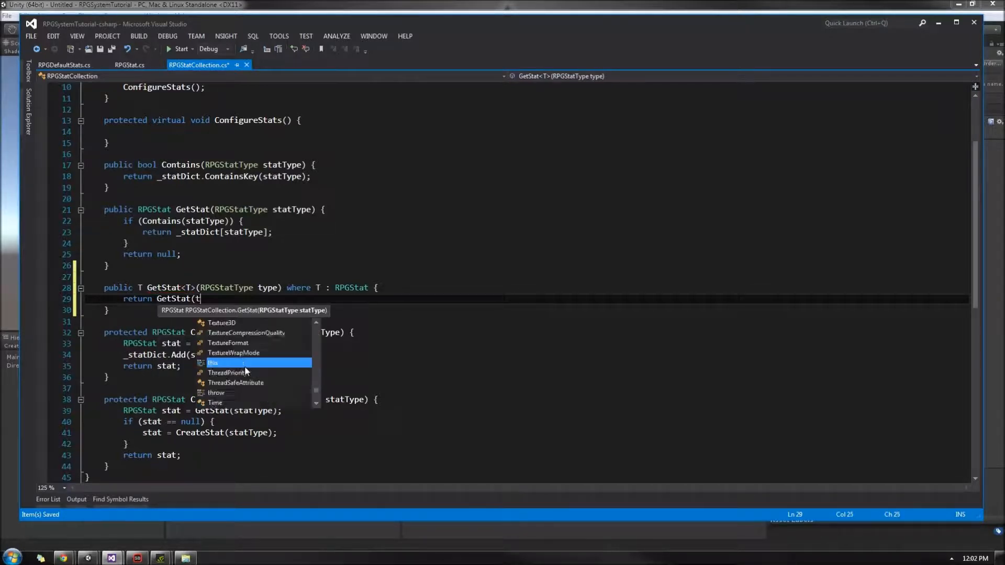
text(ype))
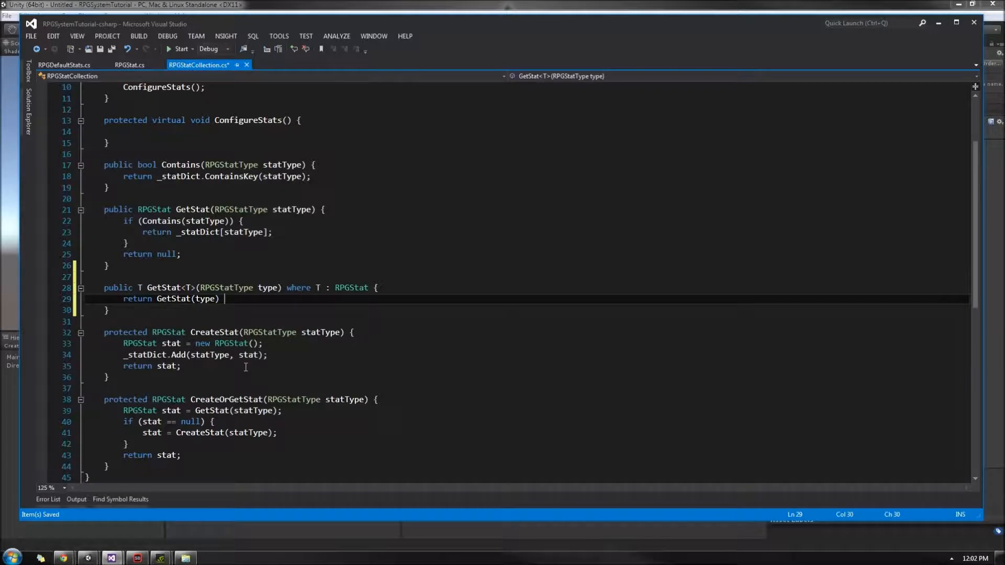
text(as T;)
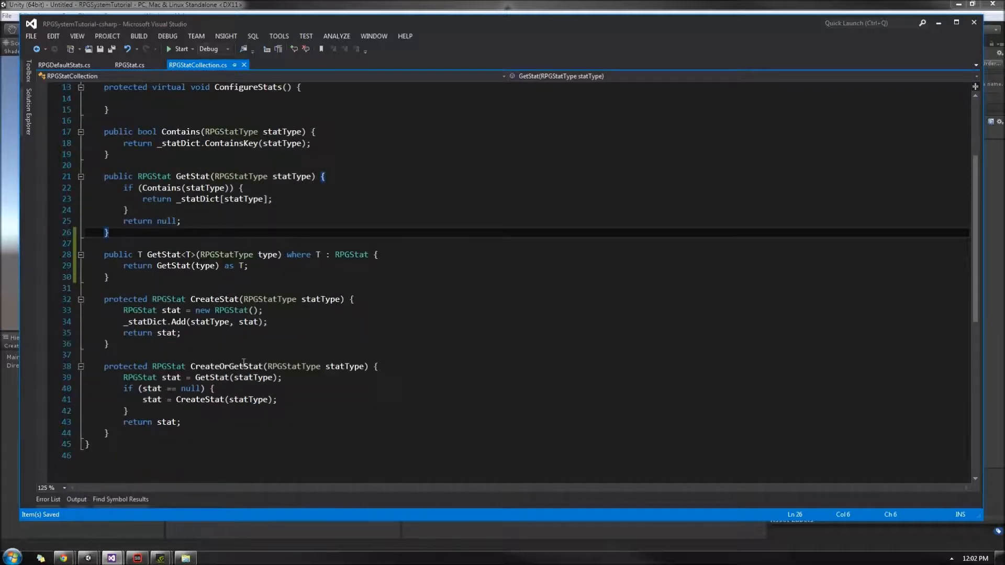
- Build the new stat with System.Activator.CreateInstance<T>() in CreateStat
scroll(down, 3)
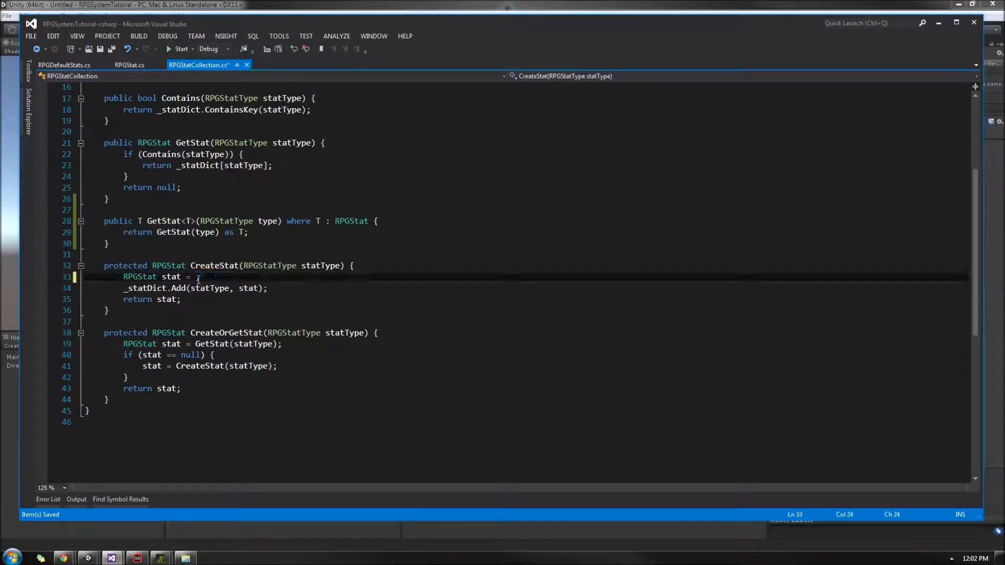
text(Activ;)
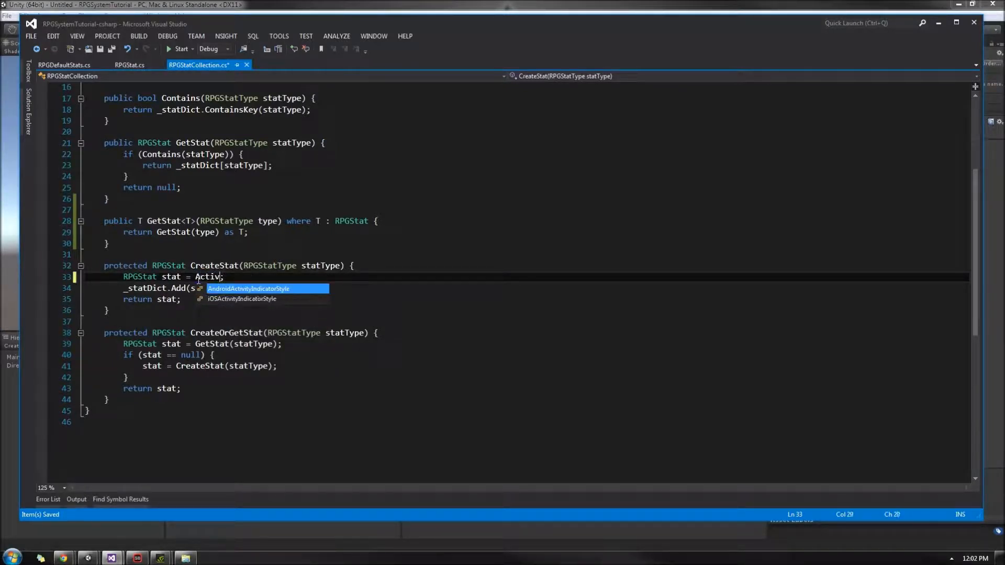
text(ator)
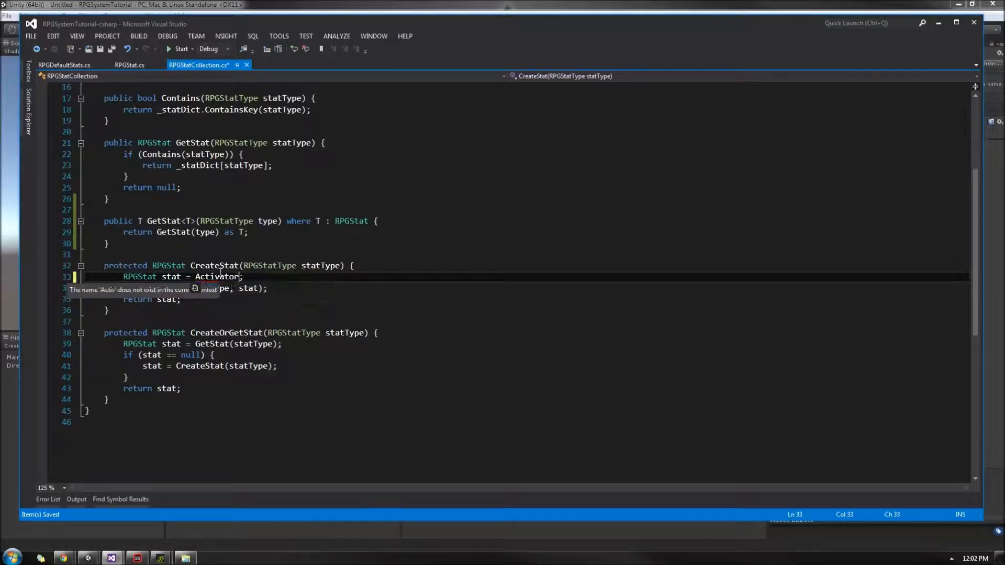
right_click(218, 276)
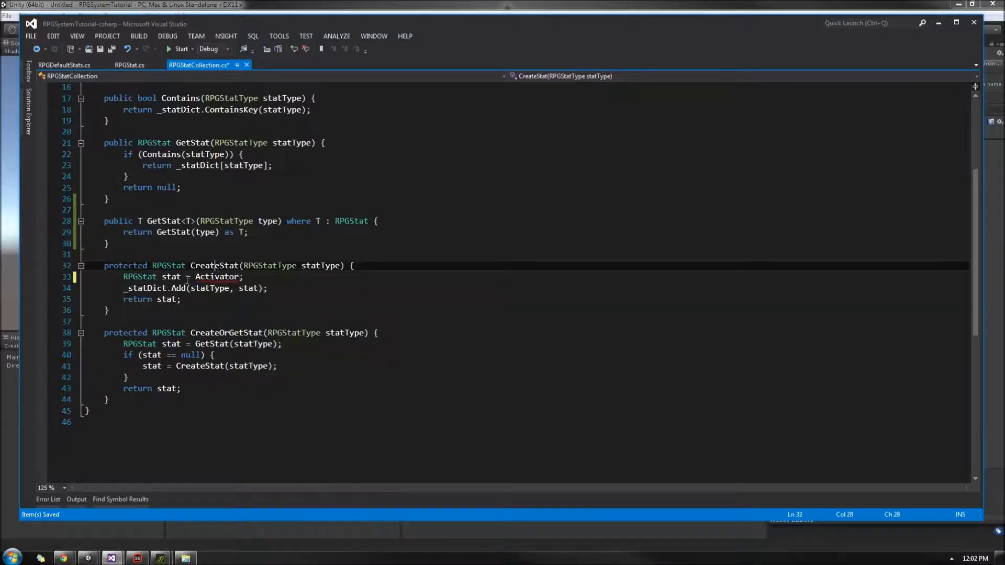
text(Syst)
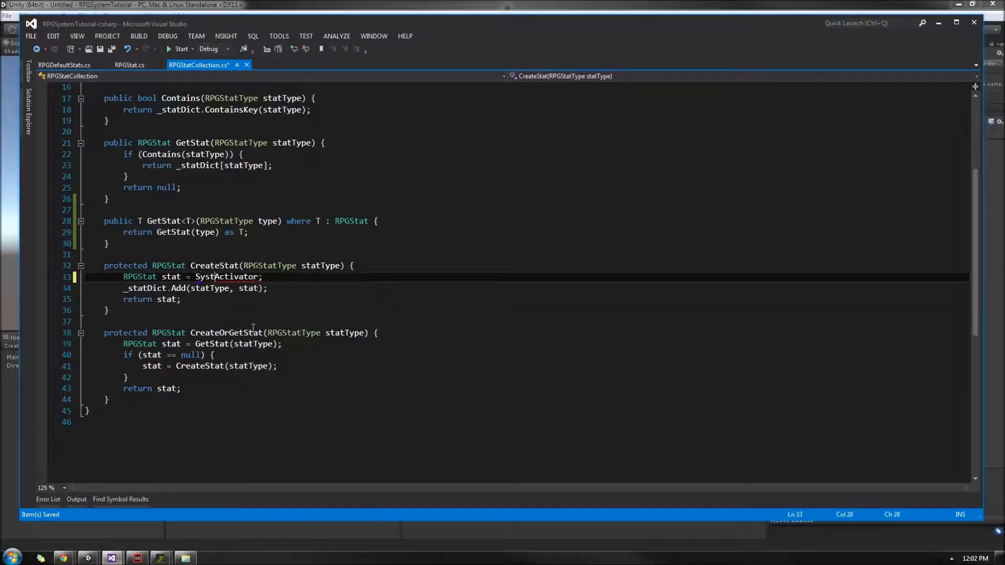
text(.)
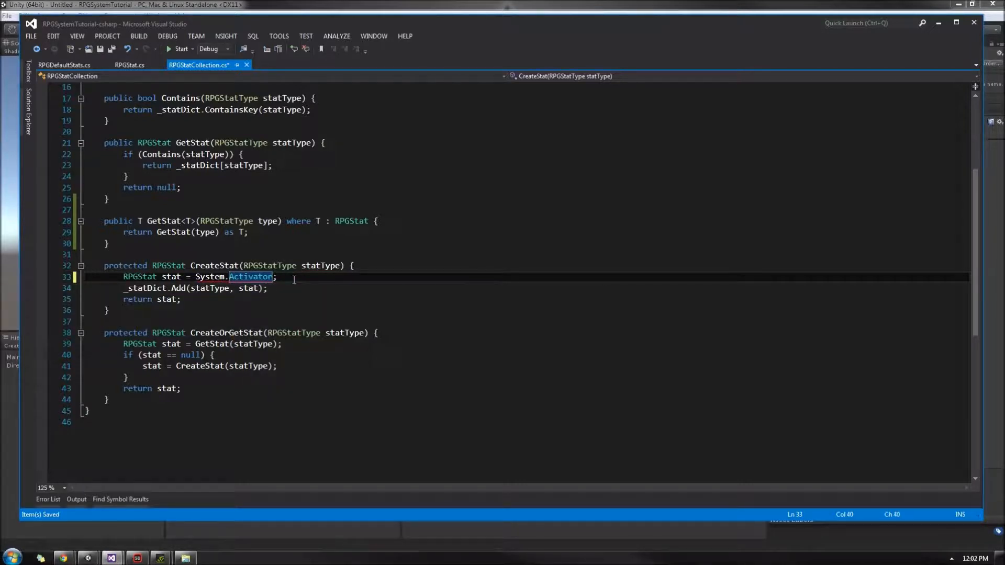
text(<T)
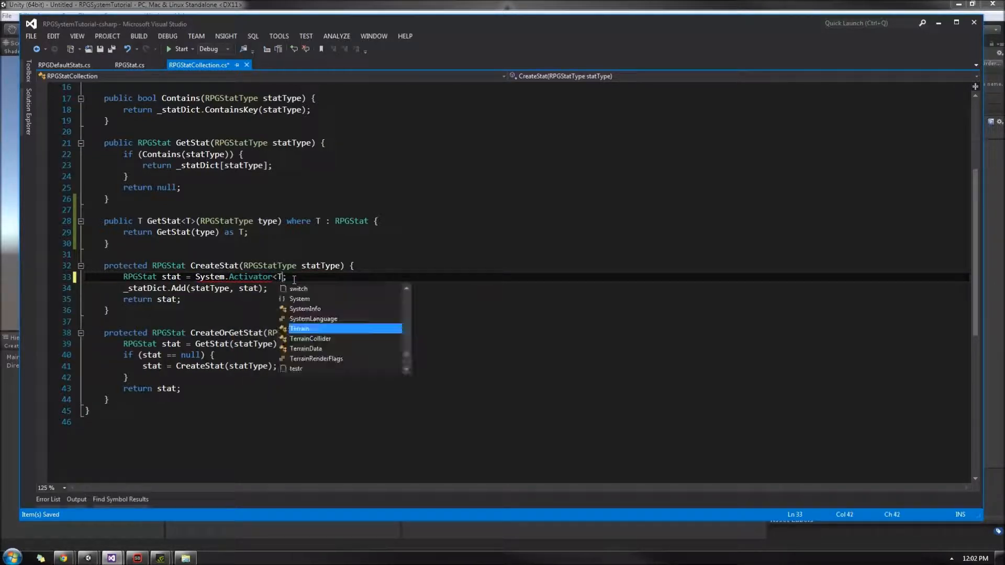
key(Tab)
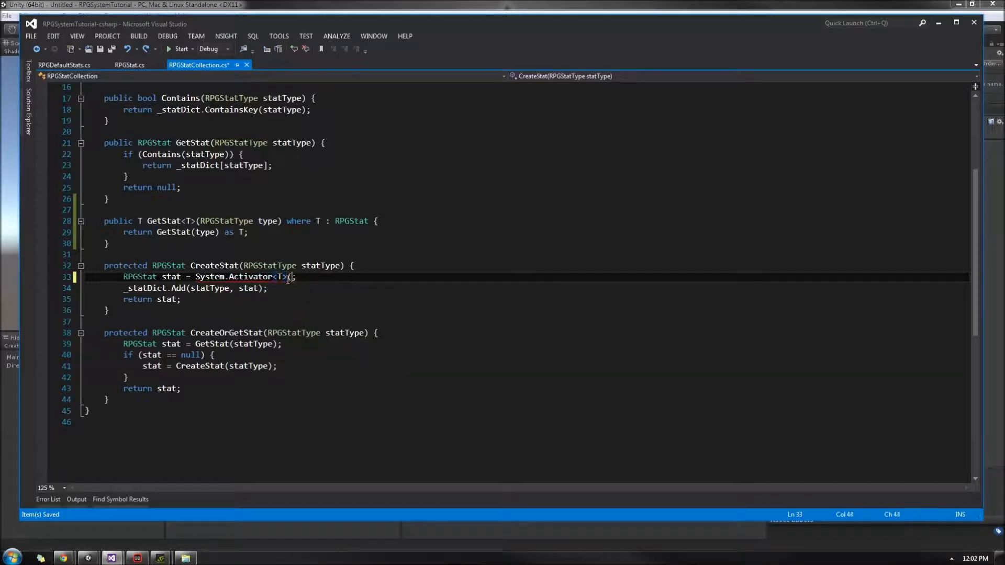
text(()
click(229, 265)
text(<)
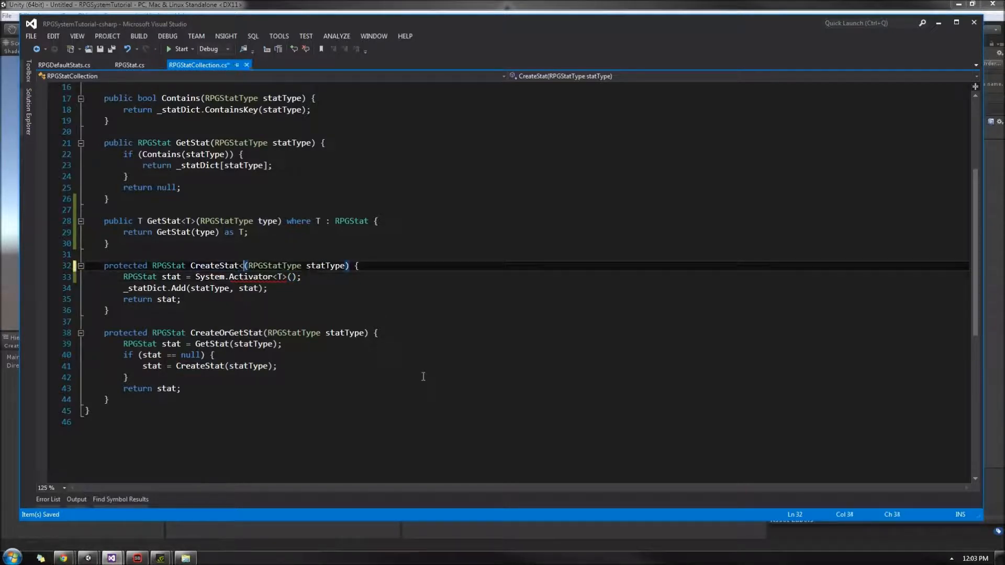
- Add the <T> type parameter to CreateStat's signature
text(T>)
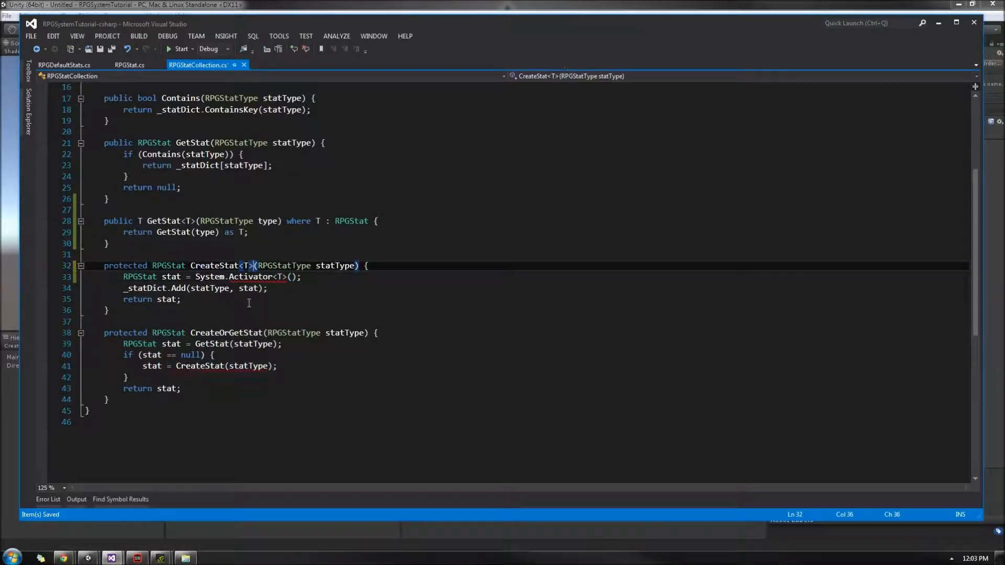
mouse_move(272, 277)
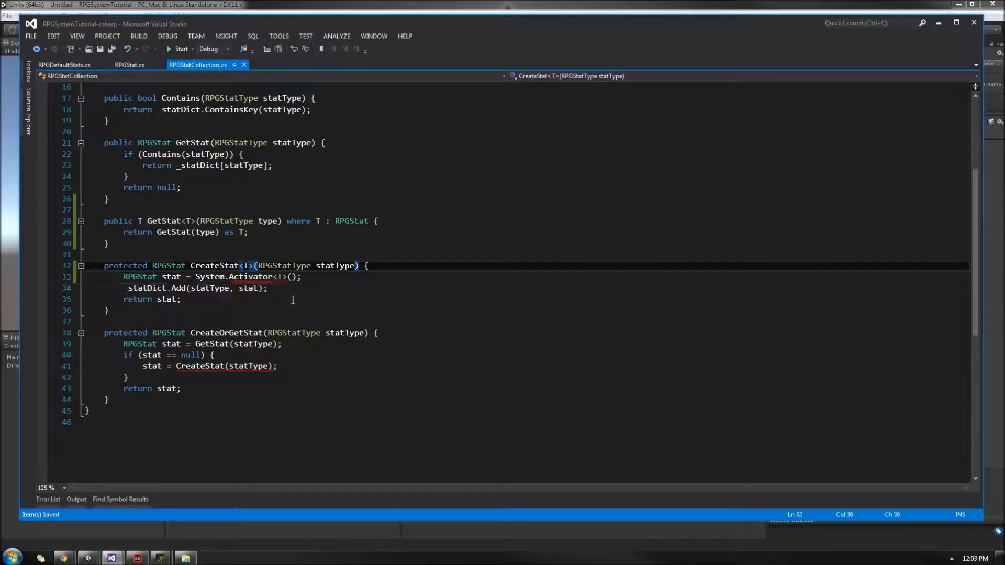
mouse_move(260, 277)
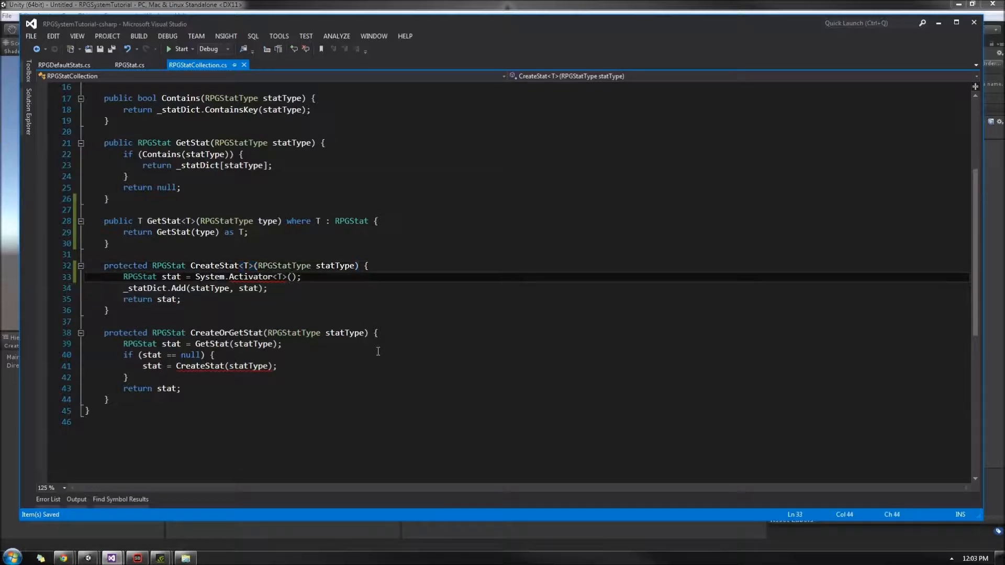
mouse_move(277, 277)
text(.)
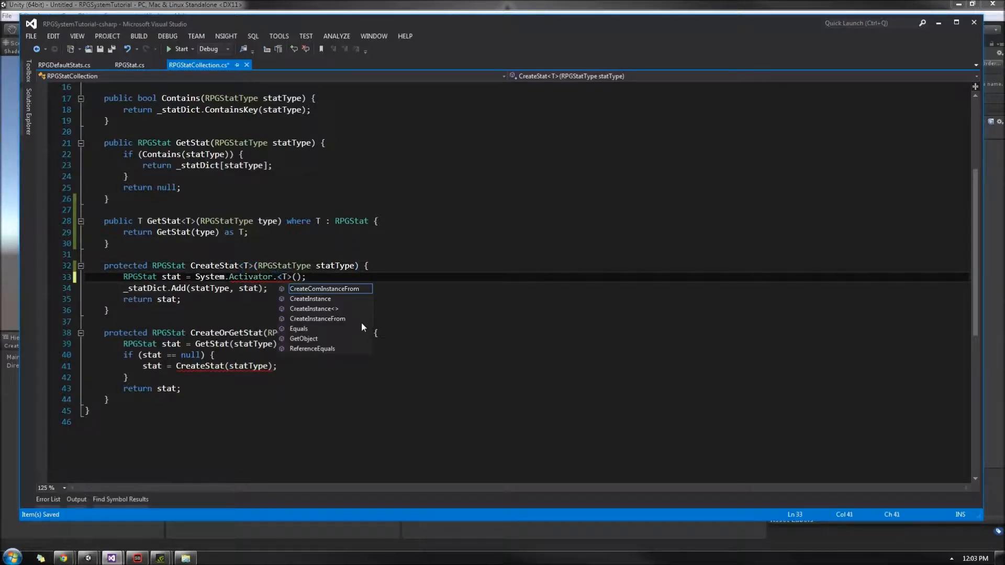
text(CRe)
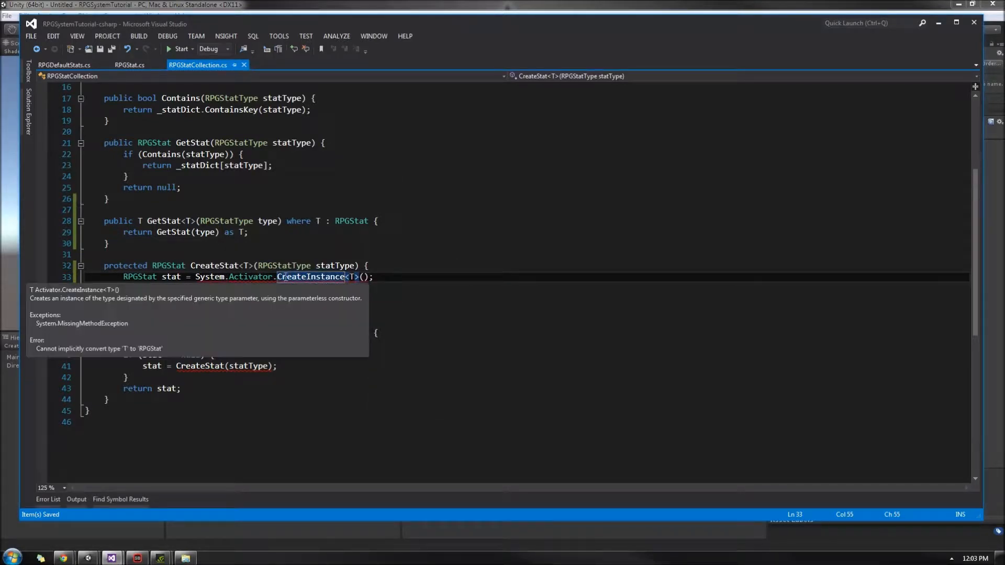
mouse_move(249, 281)
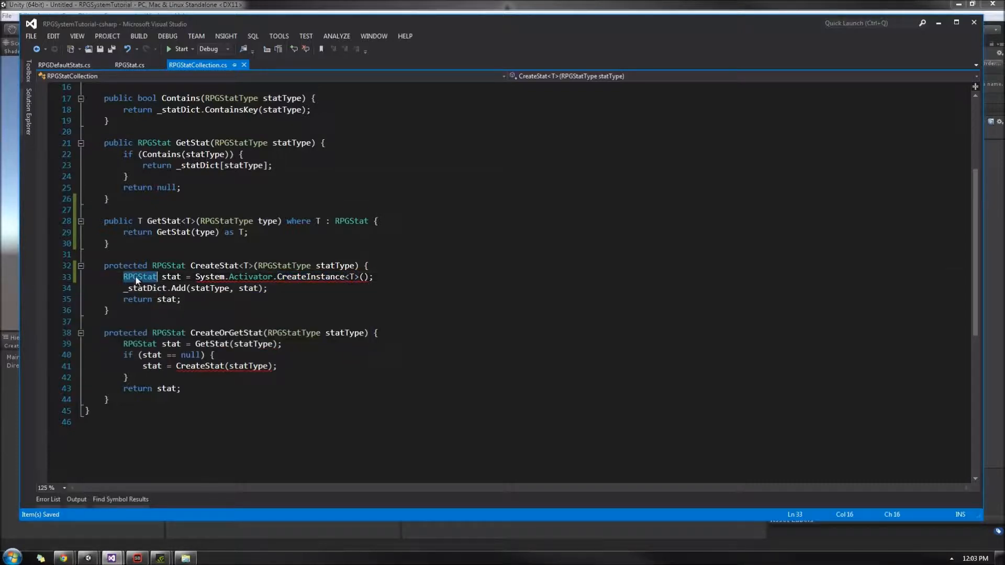
- Make CreateStat<T> return T, type its new stat as T, and add 'where T : RPGStat'
text(T)
click(194, 288)
text((RPGStat)
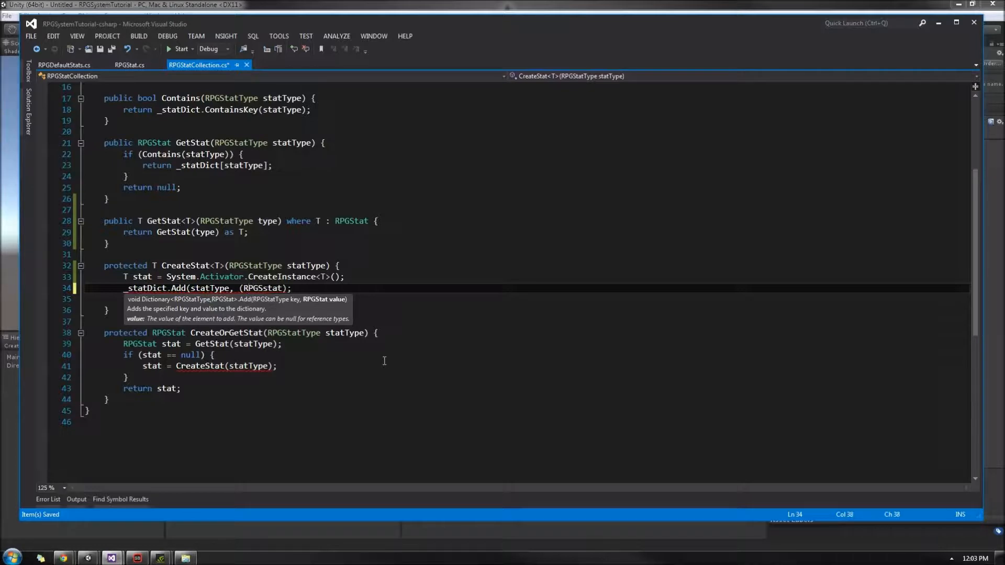
text(stat)
click(224, 265)
text(where T : R )
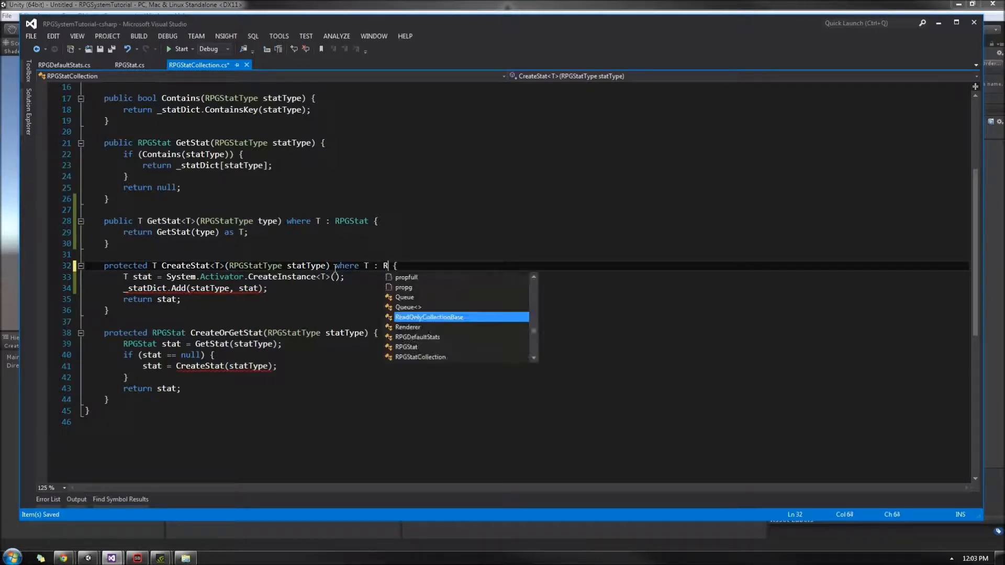
text(PGStat)
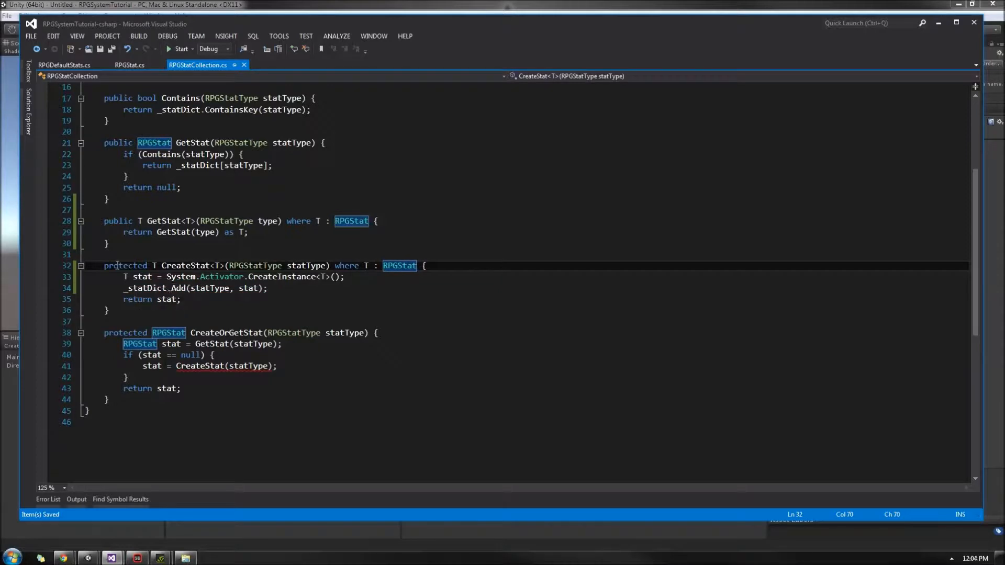
scroll(down, 3)
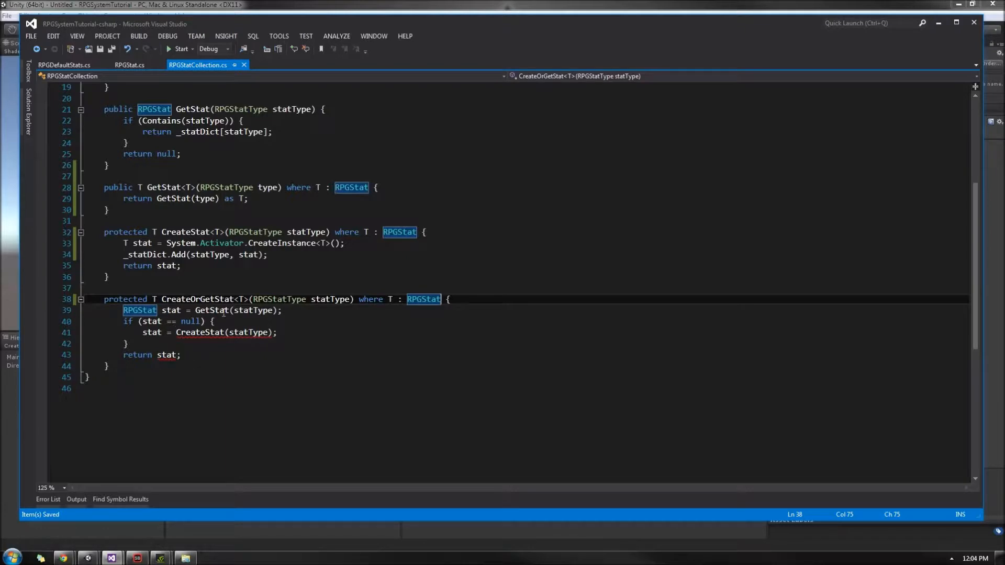
mouse_move(139, 310)
text(T)
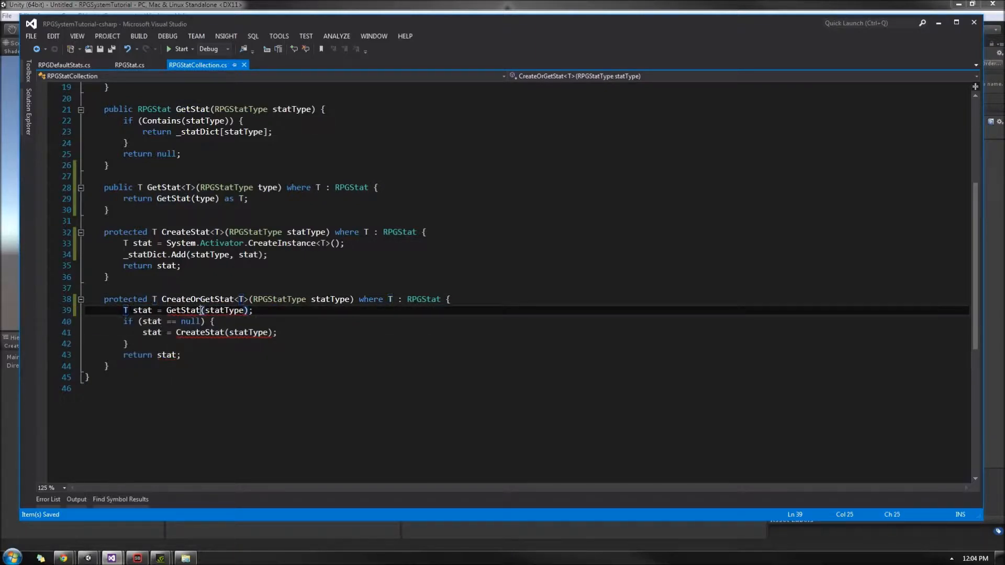
- Have CreateOrGetStat<T> call GetStat<T> and CreateStat<T> with stat typed as T
text(<T>)
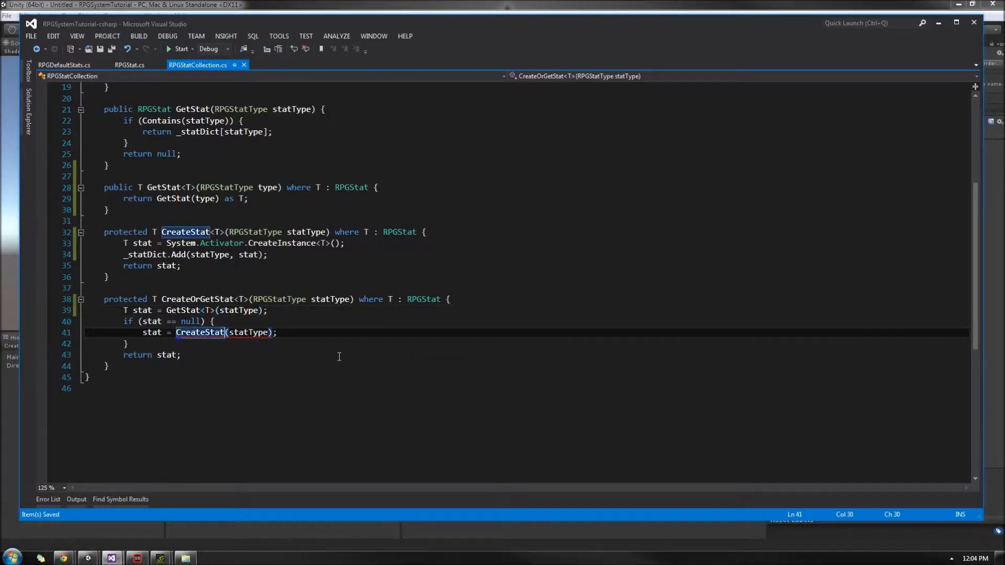
text(<T>)
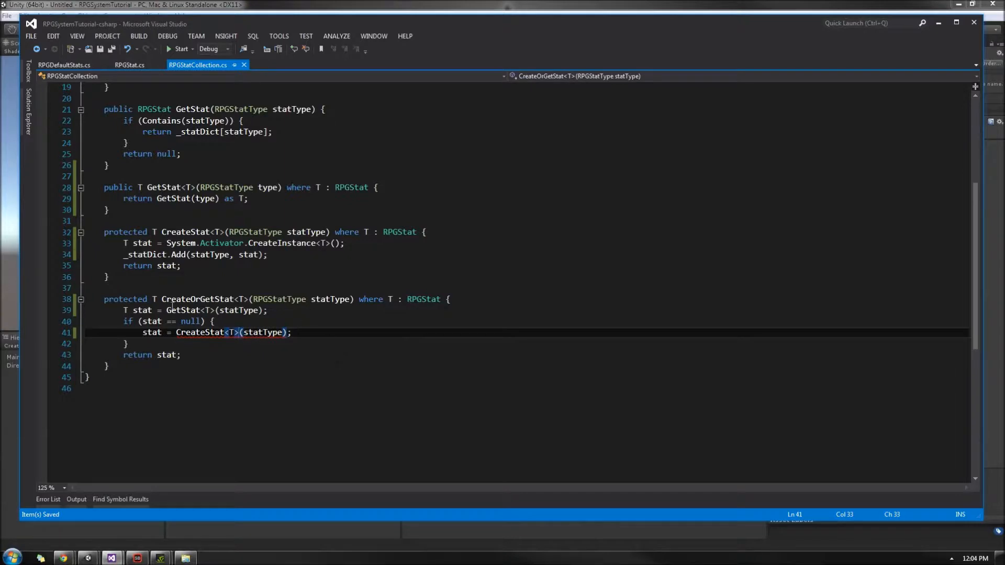
scroll(up, 3)
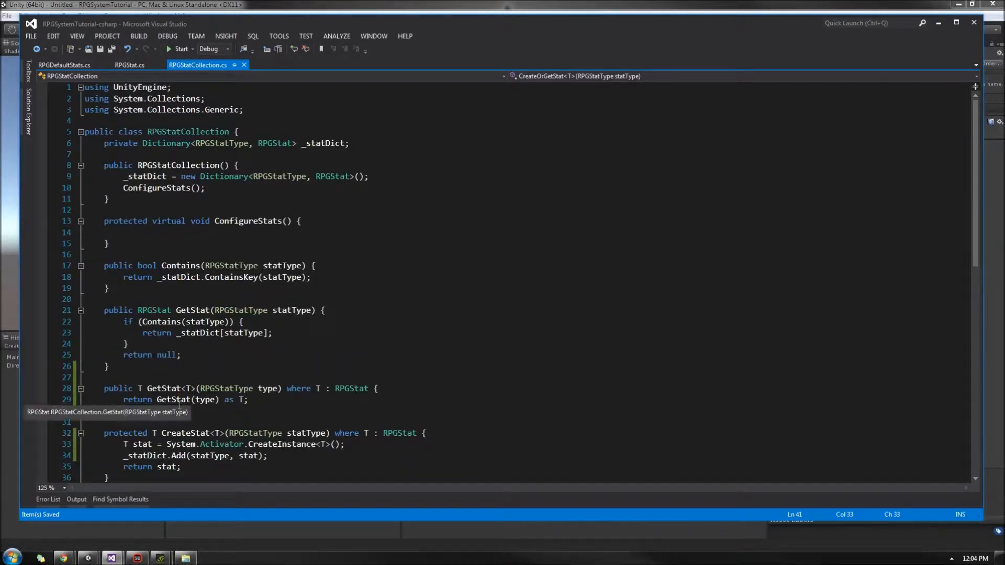
- Call CreateOrGetStat<RPGStat> for both Health and Mana in RPGDefaultStats and save
scroll(down, 3)
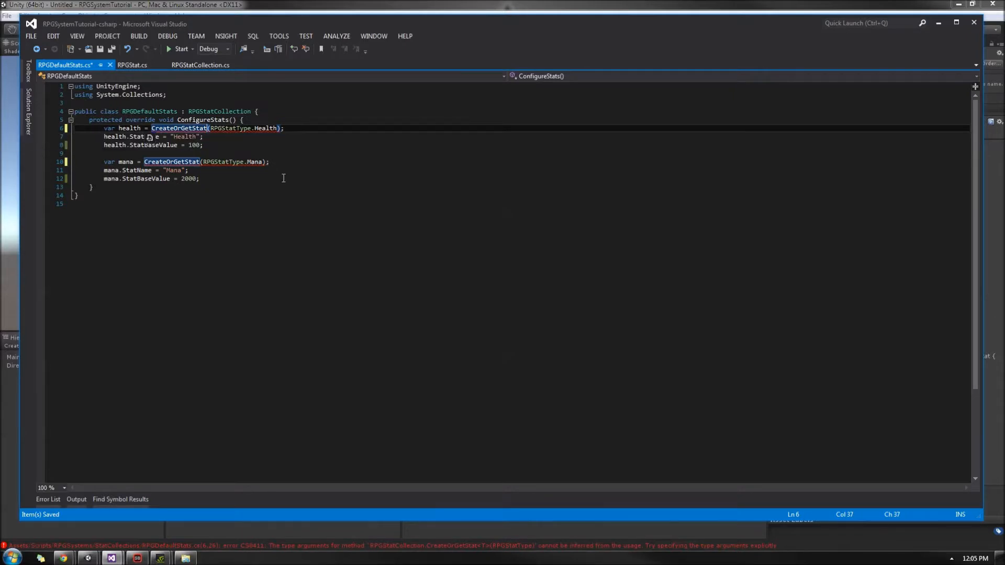
text(<)
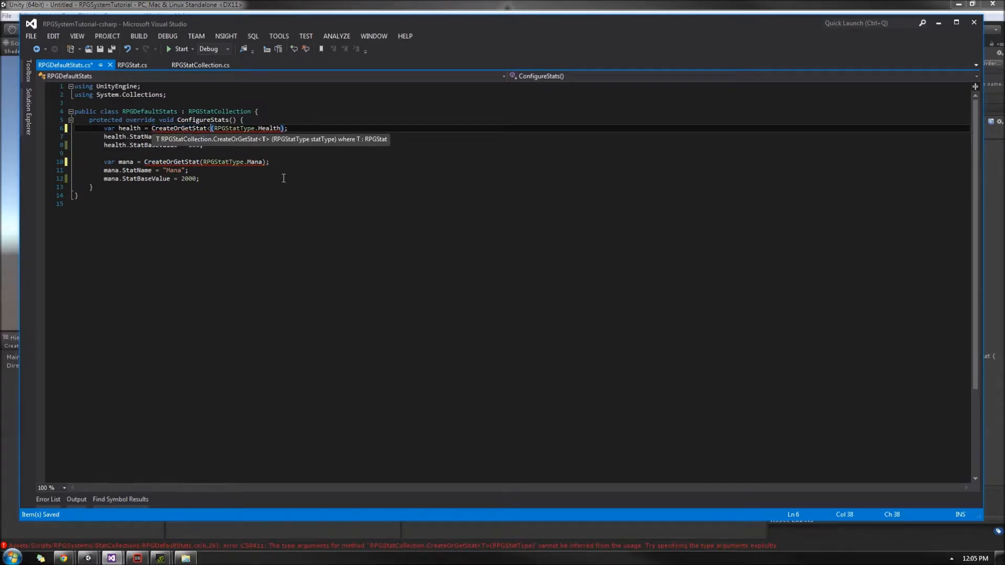
text(RPGStat<)
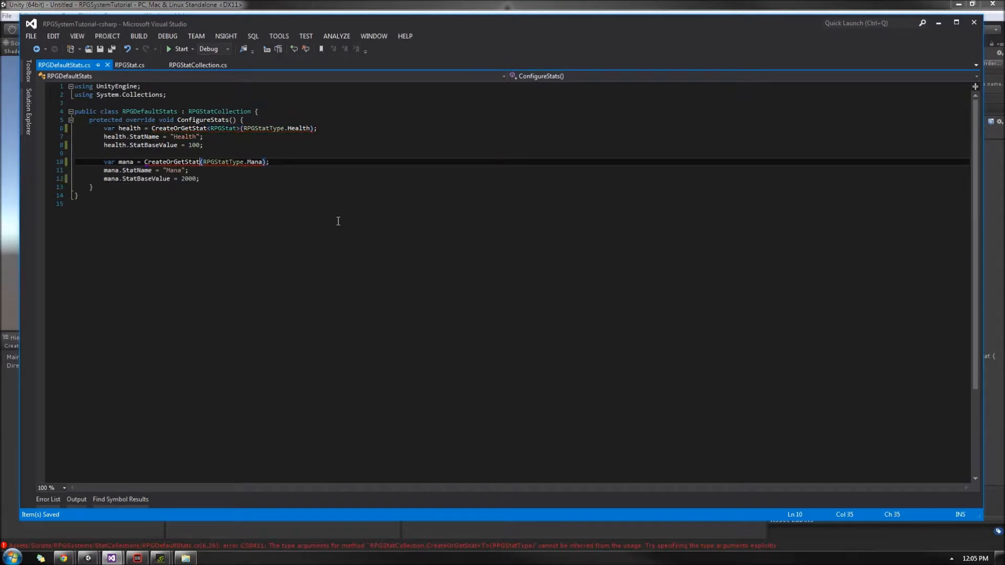
text(<RPGStat>)
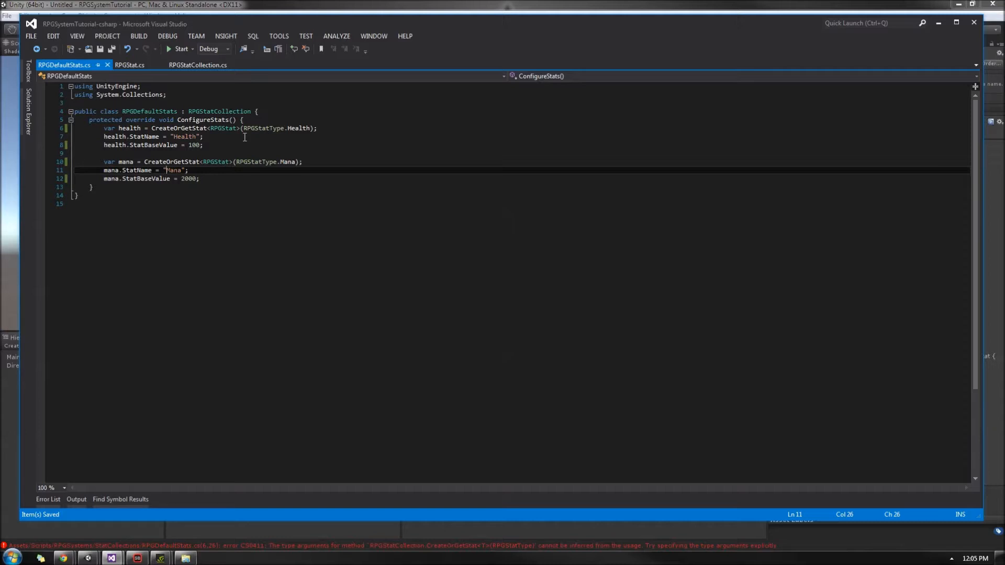
mouse_move(224, 143)
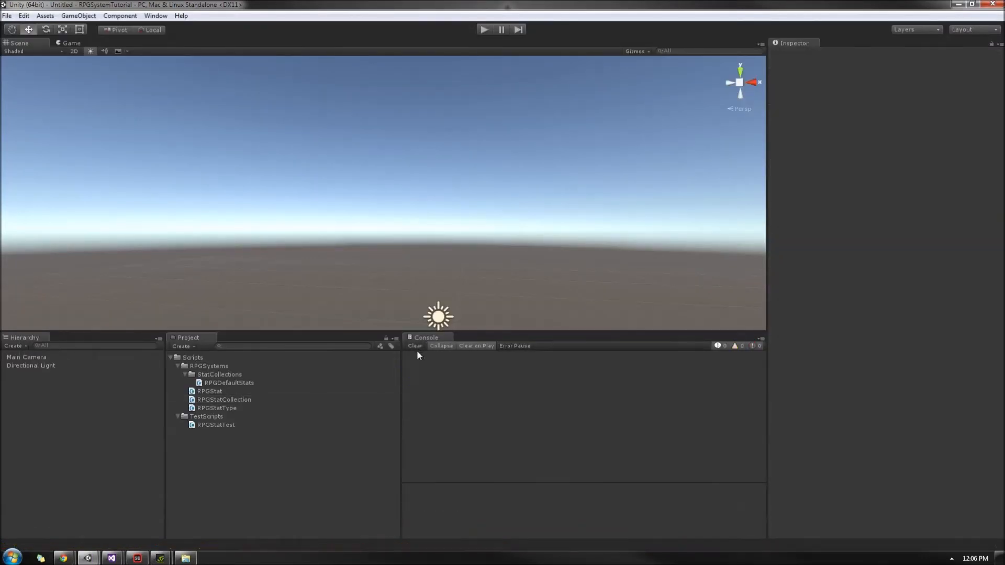
- Preview the RPGStatType, RPGStatCollection, RPGStat and RPGStatTest scripts in the Project panel
click(217, 407)
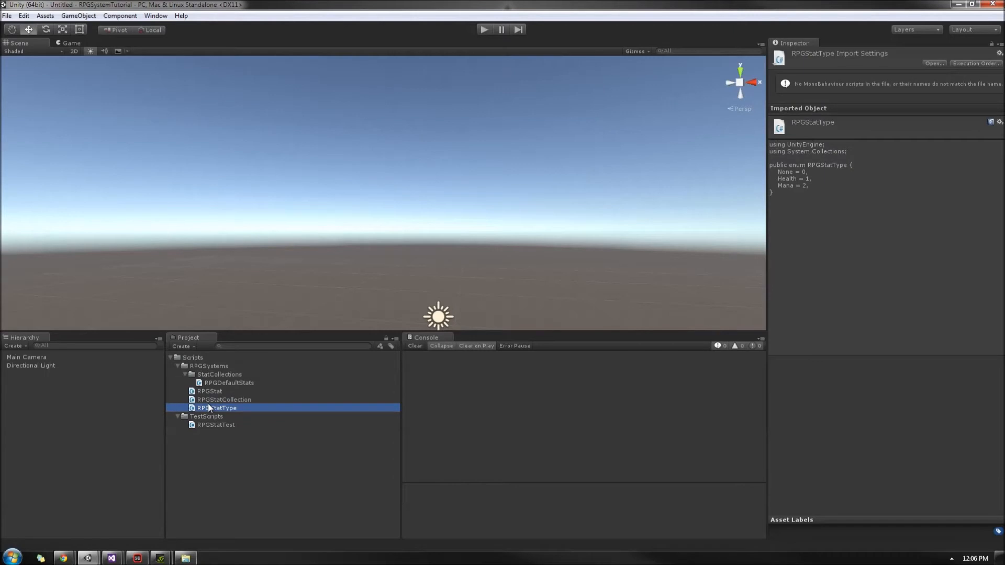
click(224, 400)
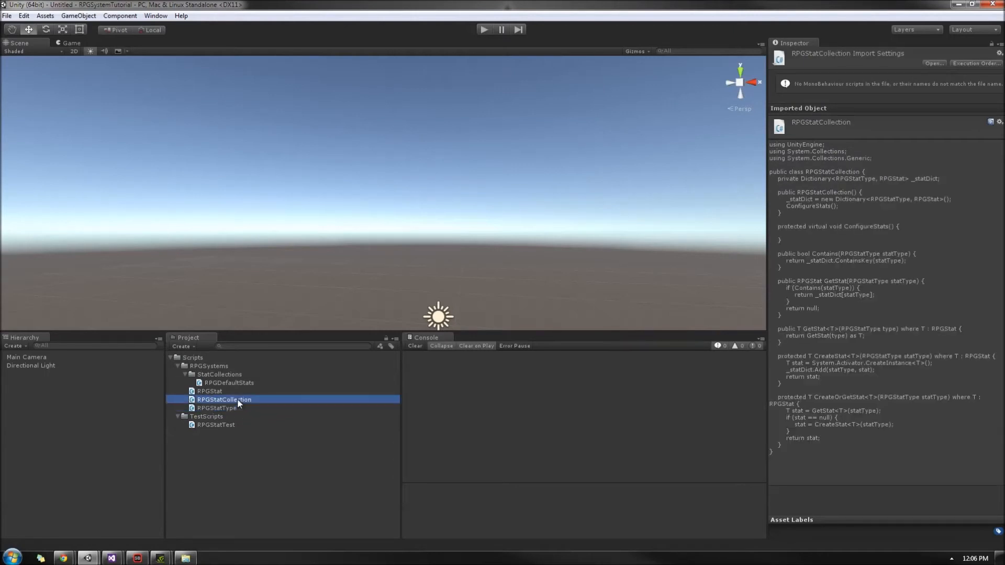
click(210, 392)
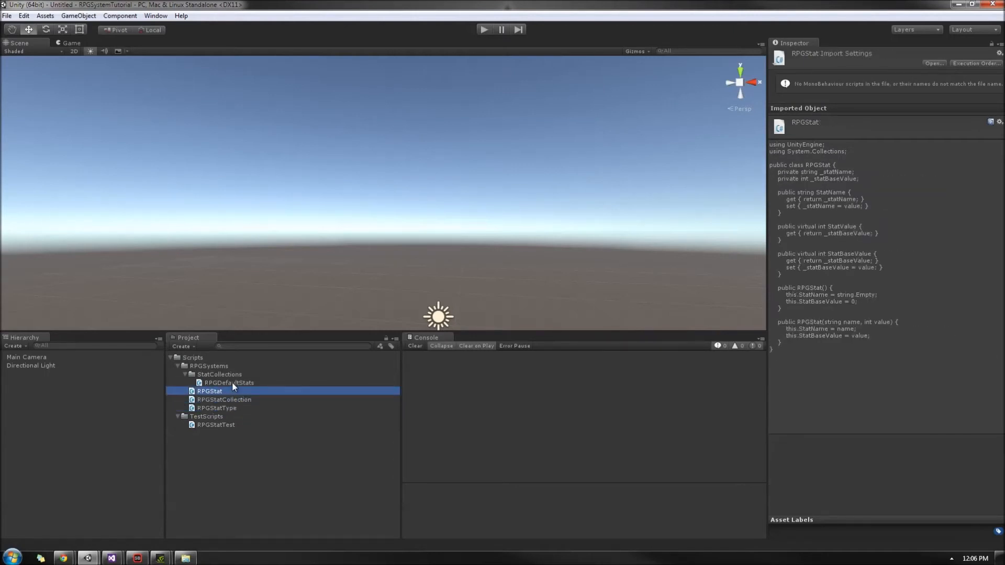
mouse_move(216, 425)
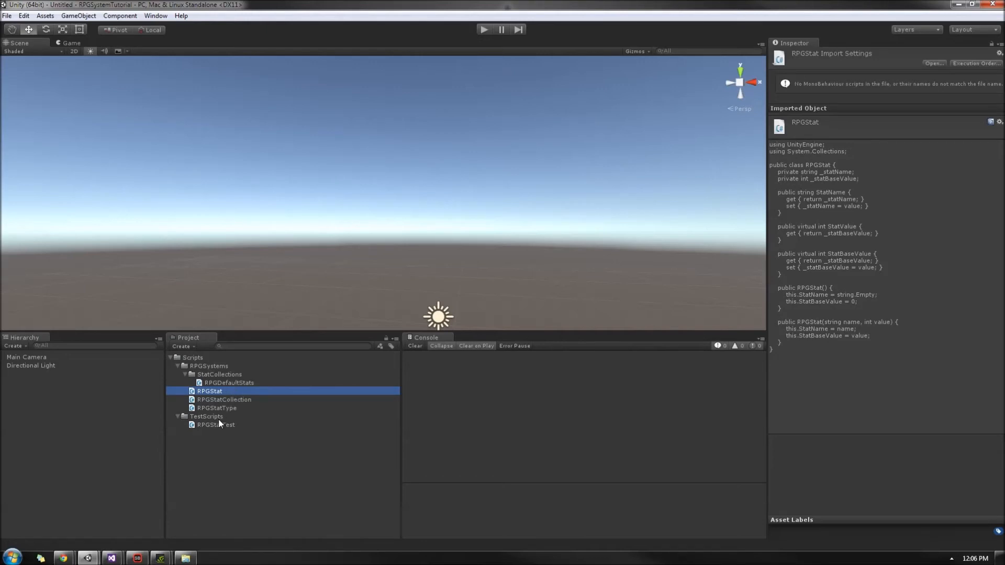
click(215, 425)
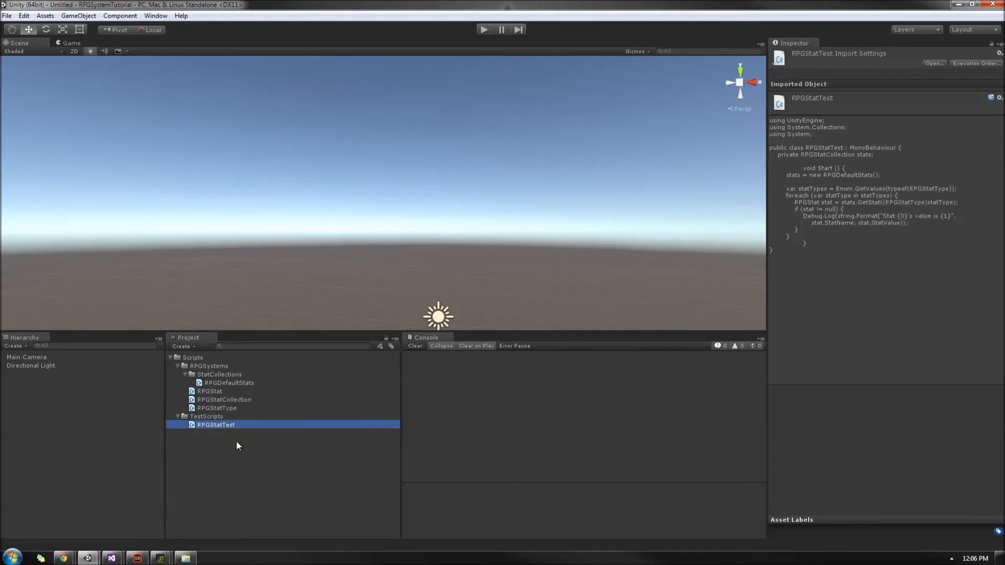
- Select the Directional Light and play the scene to log Health 100 and Mana 2000
click(30, 365)
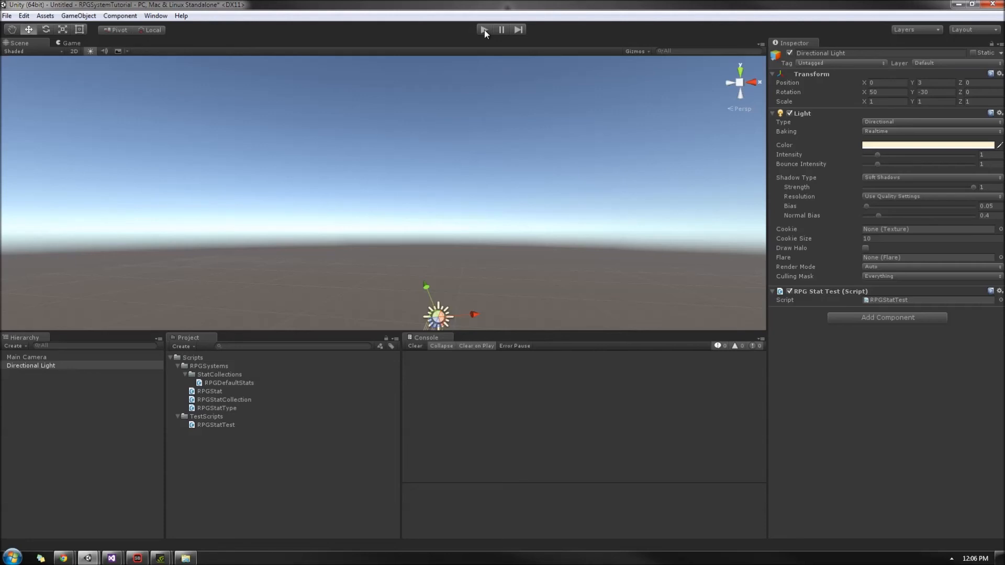
click(484, 29)
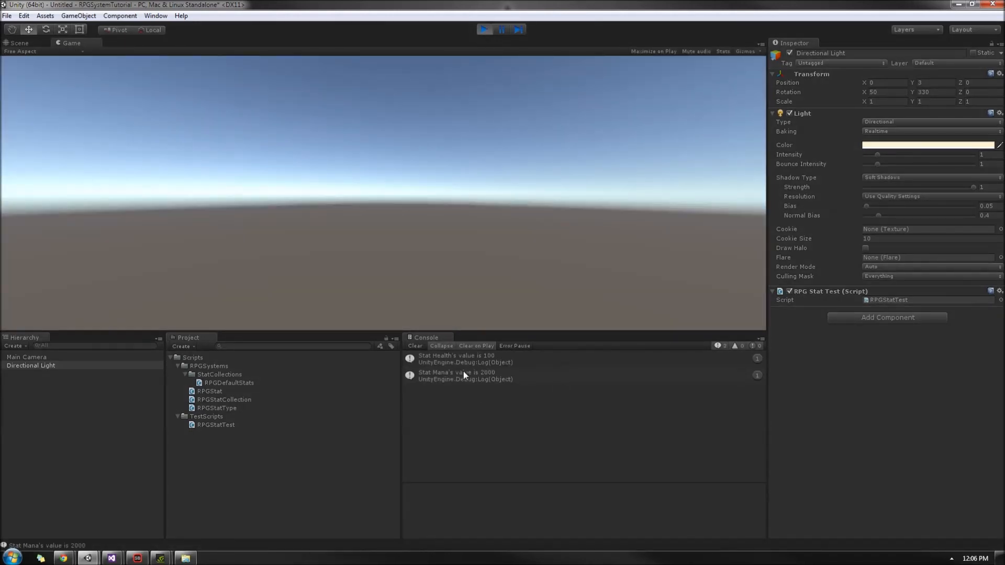